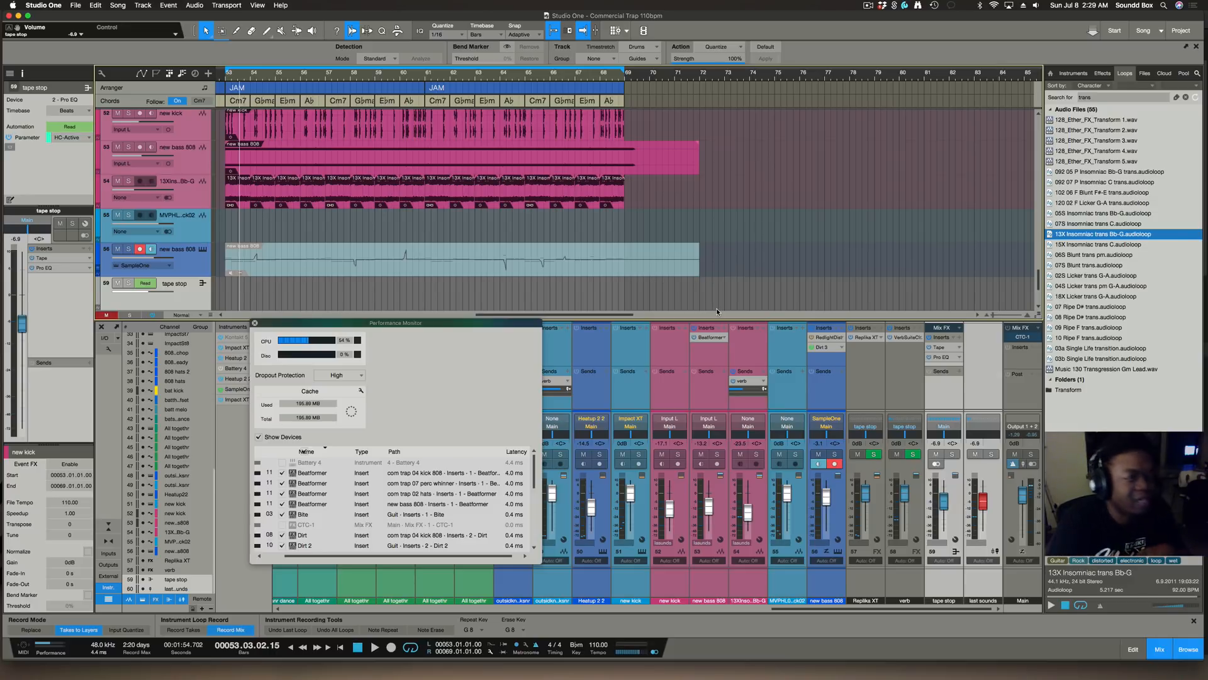
- Close the Performance Monitor so the full arrangement and mixer are visible
left_click(256, 322)
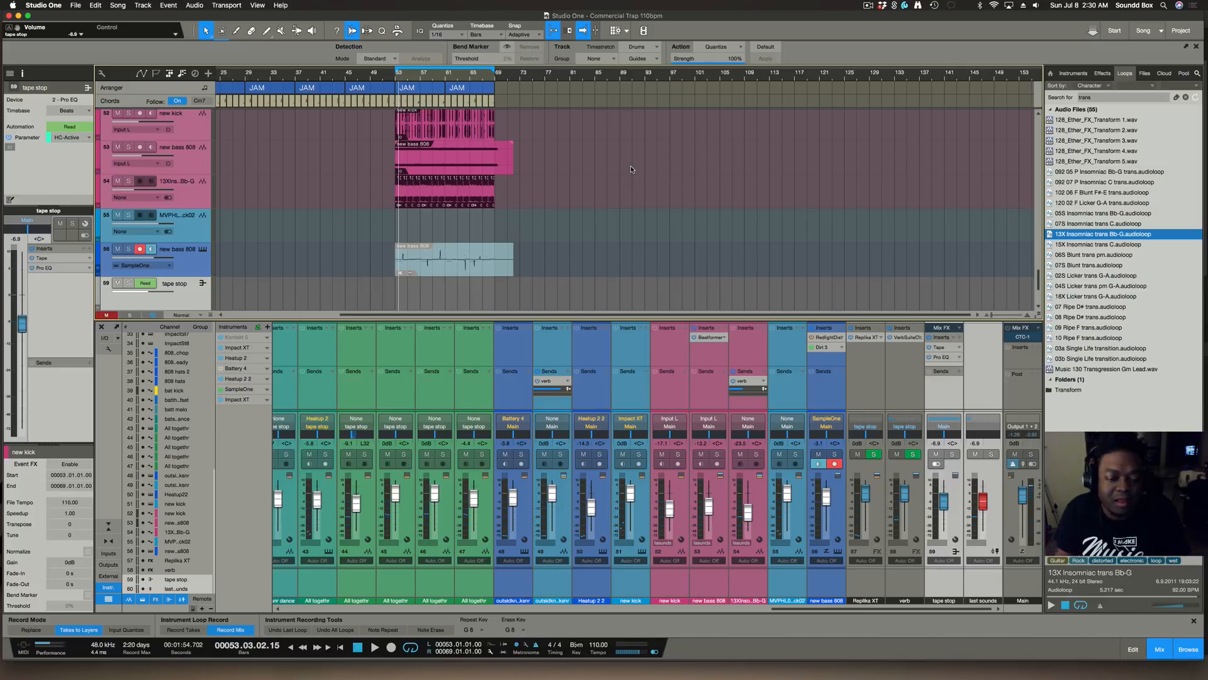
mouse_move(544, 165)
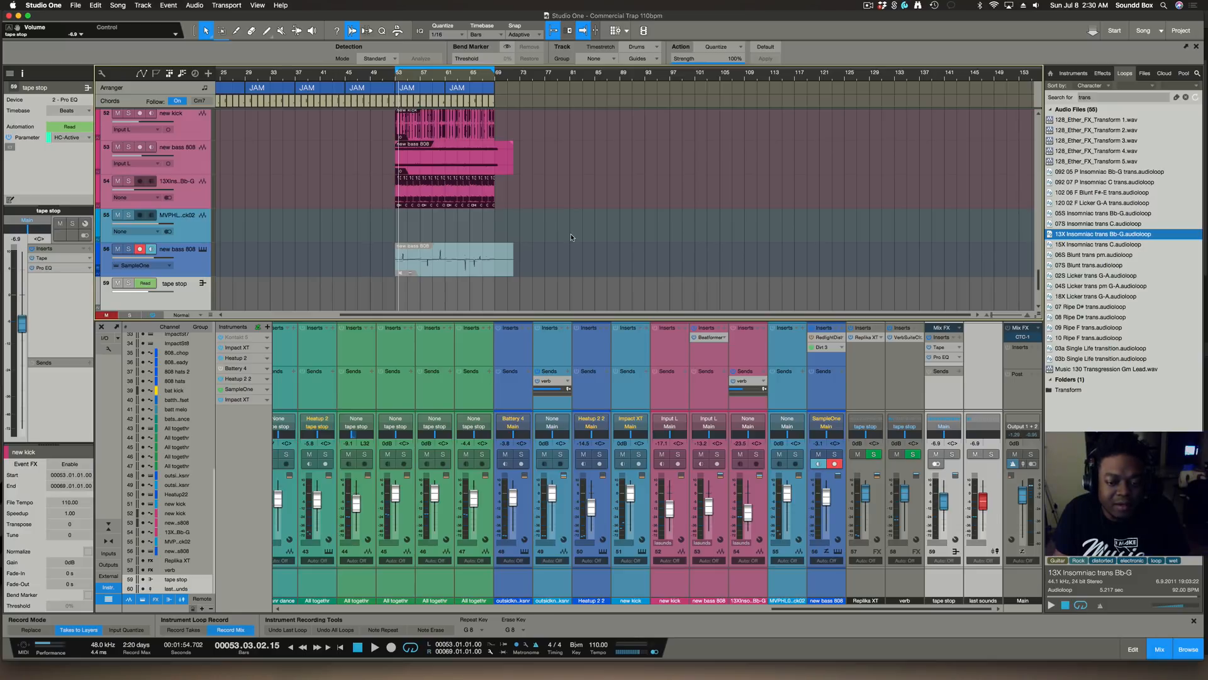
mouse_move(942, 221)
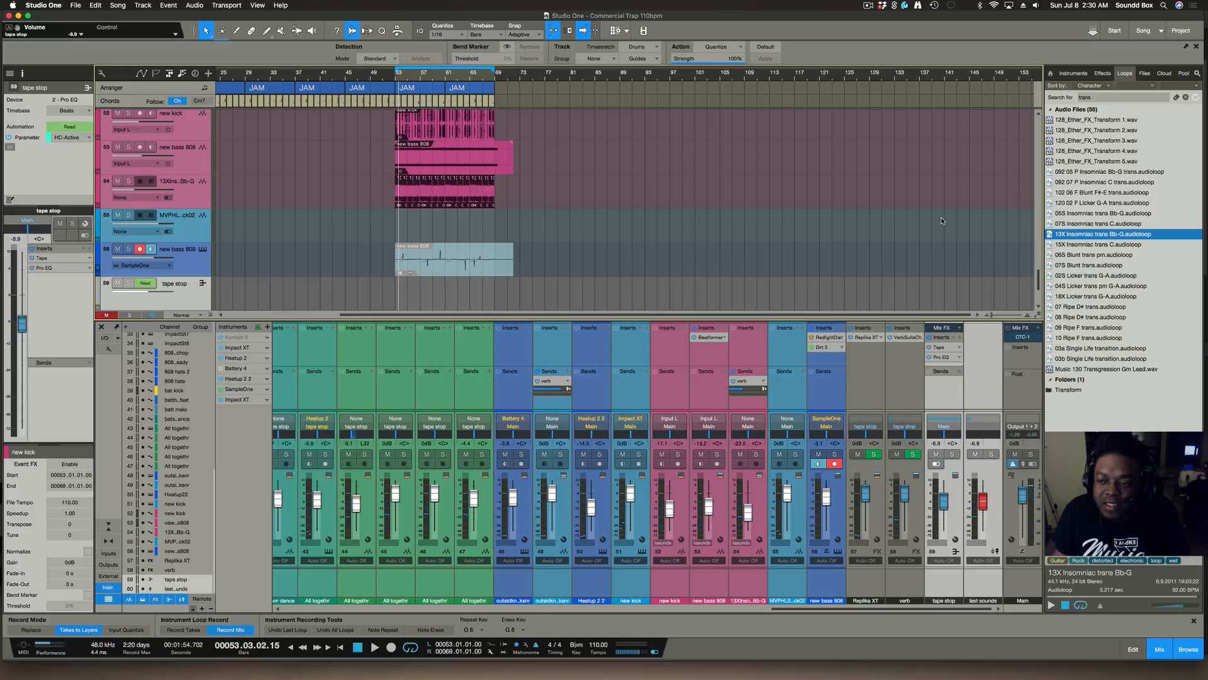
mouse_move(883, 217)
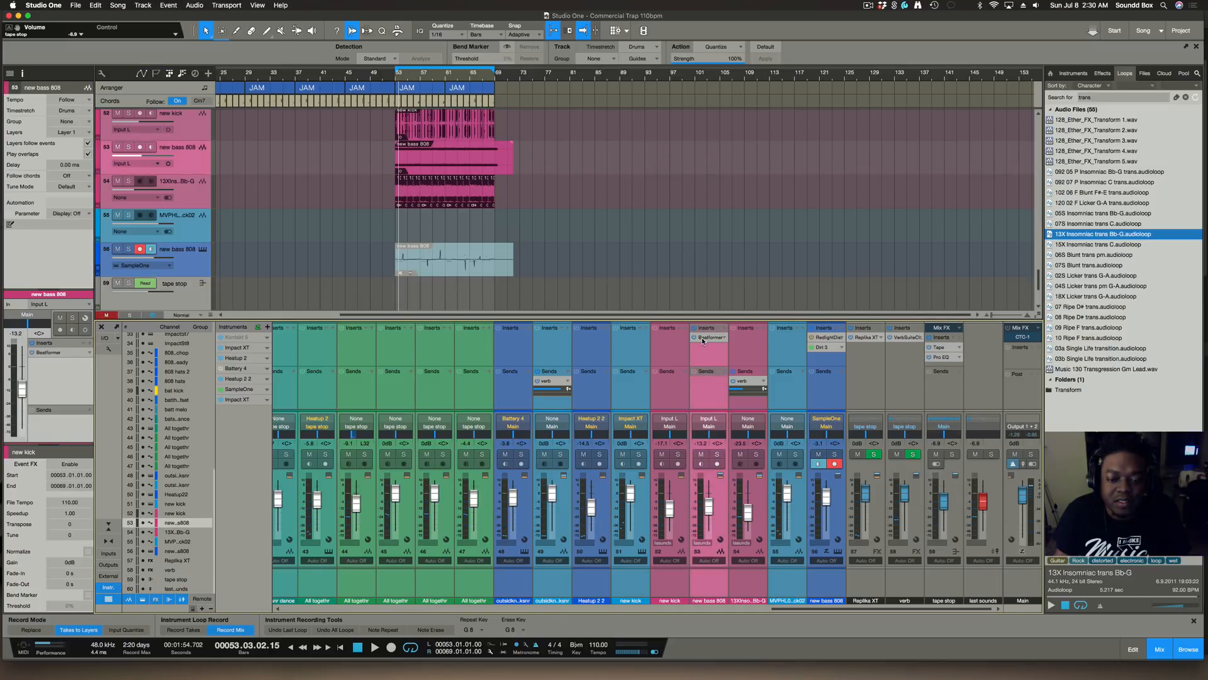
- Bring up Beatformer on the new bass 808 channel and nudge one of its knobs
left_click(709, 338)
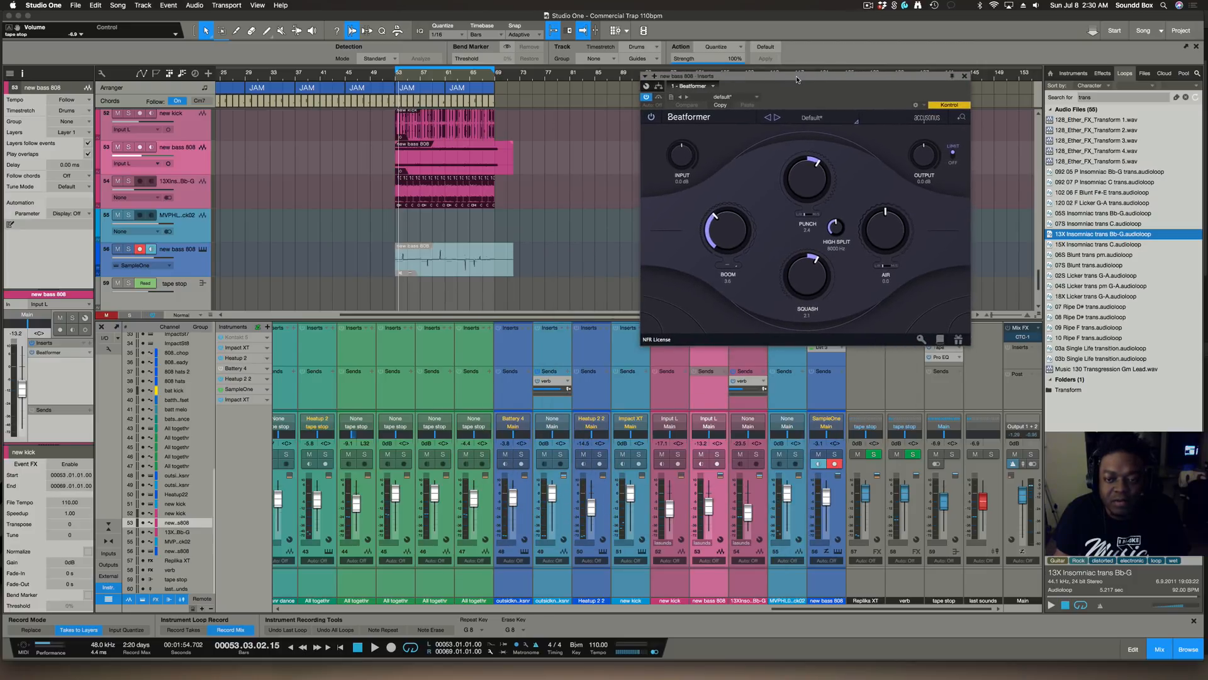
left_click_drag(797, 80, 827, 71)
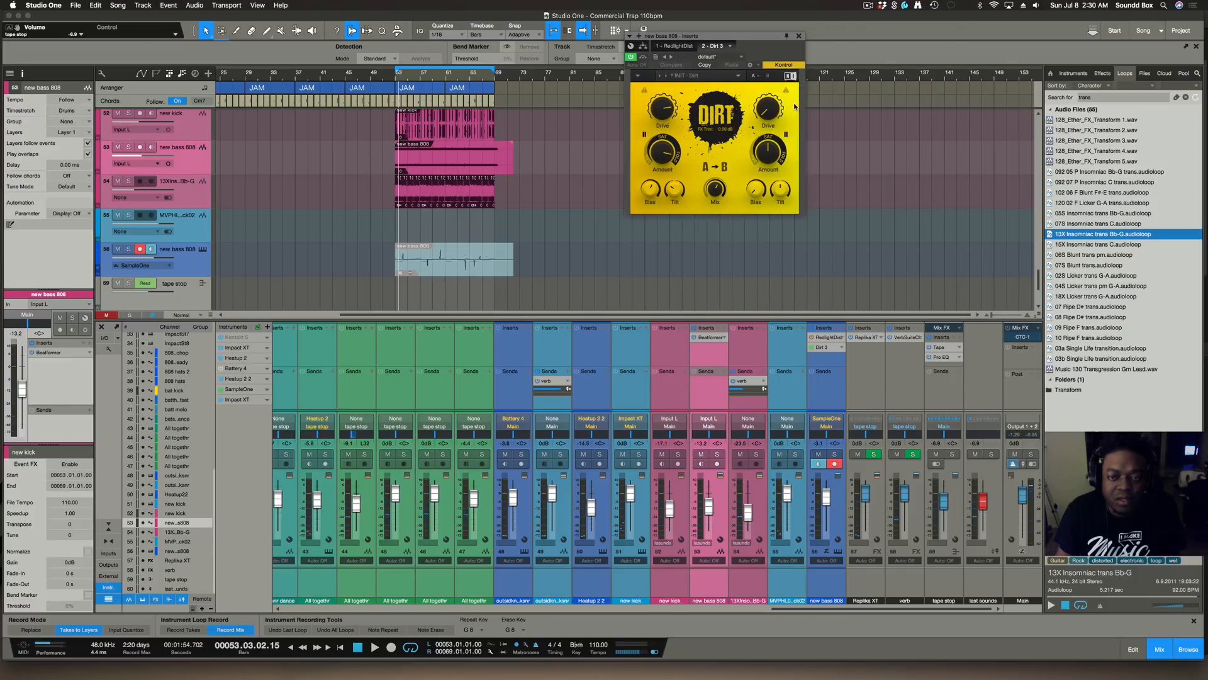
mouse_move(794, 105)
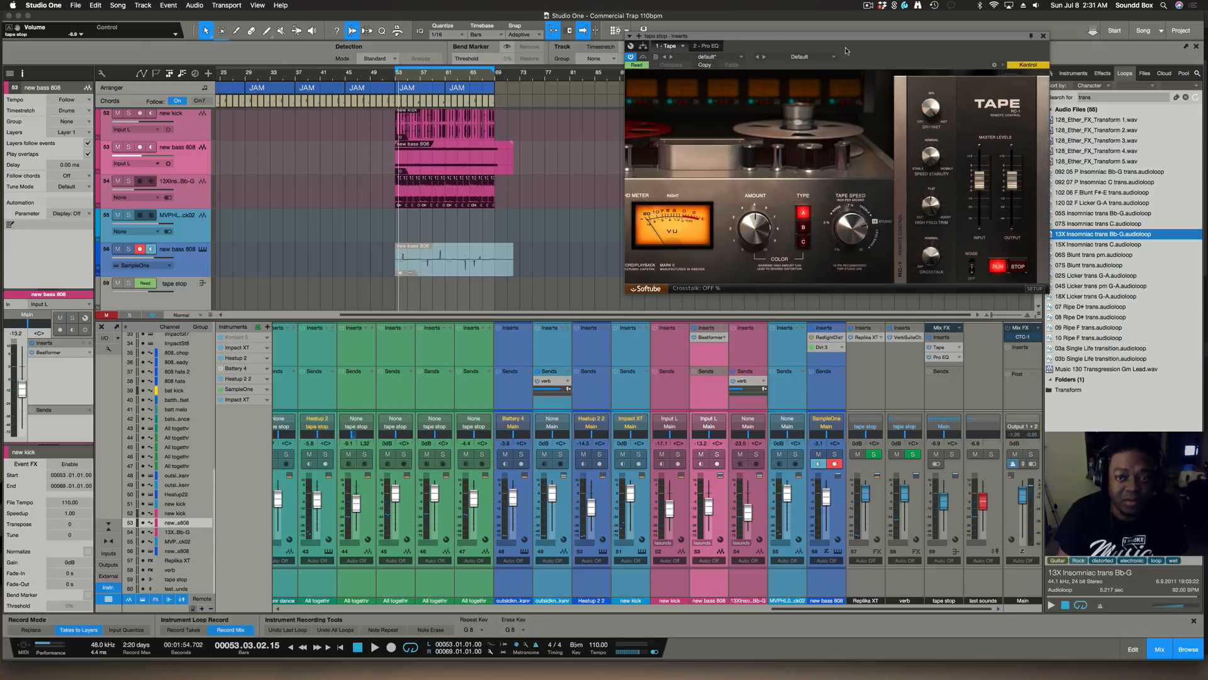
mouse_move(822, 76)
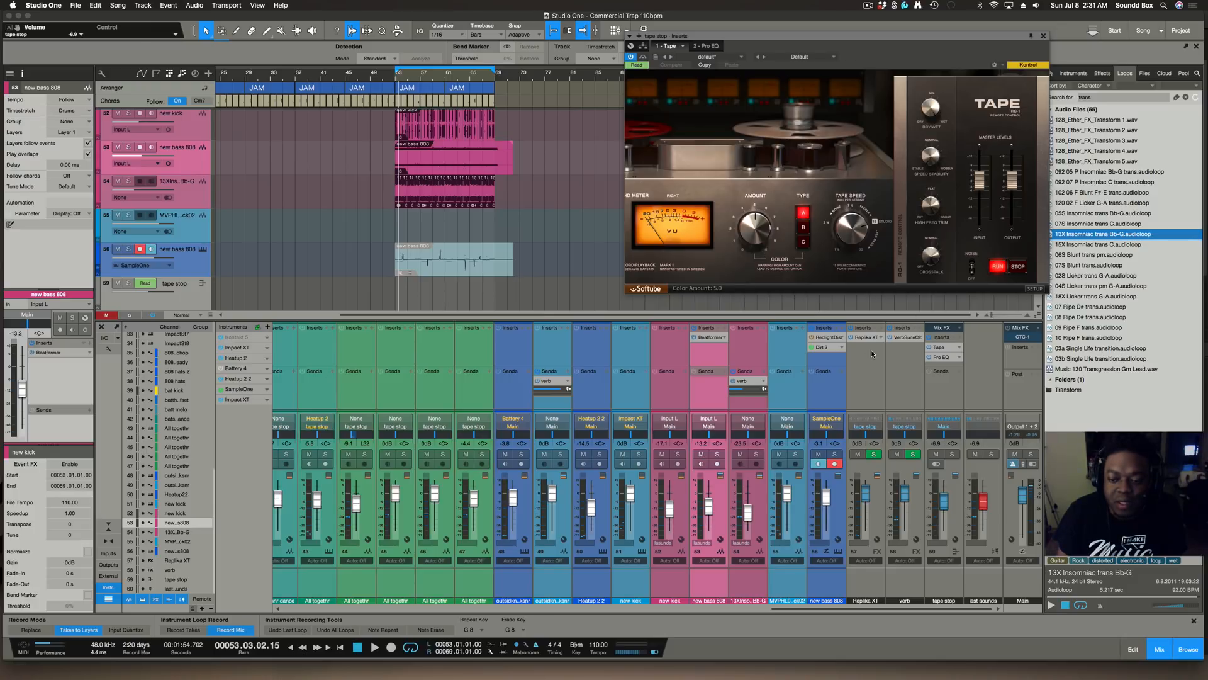
mouse_move(840, 333)
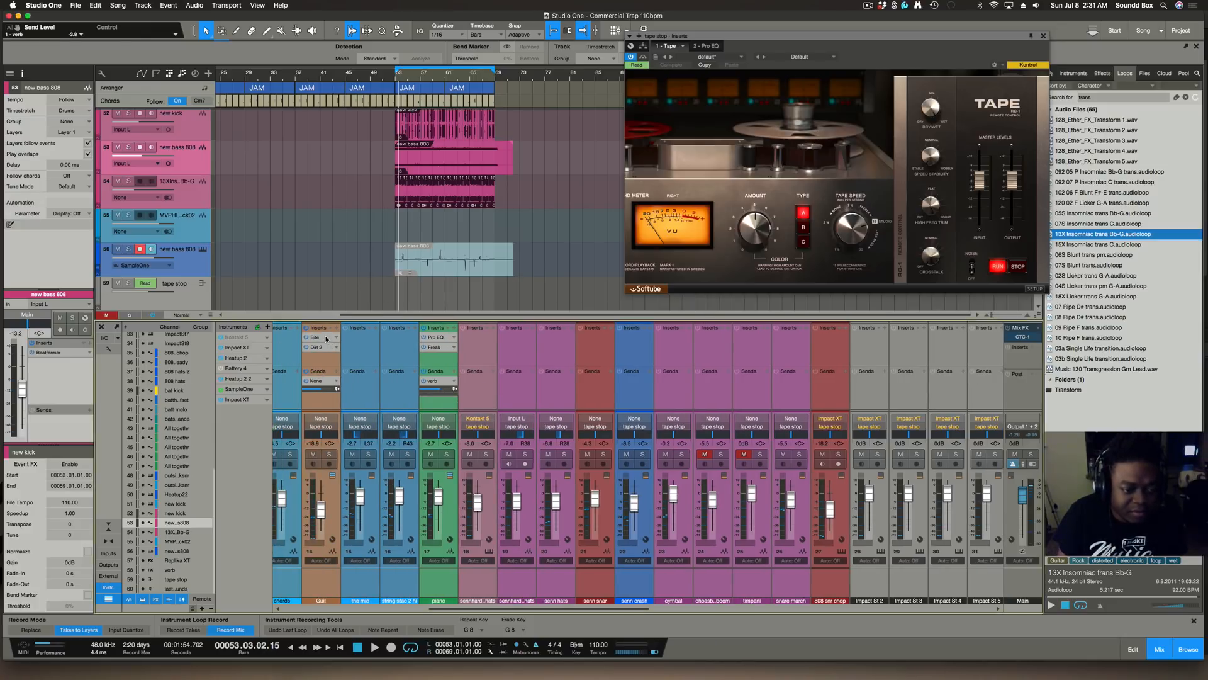
- Bring up the Bite editor from the Guit channel's insert chain
left_click(315, 338)
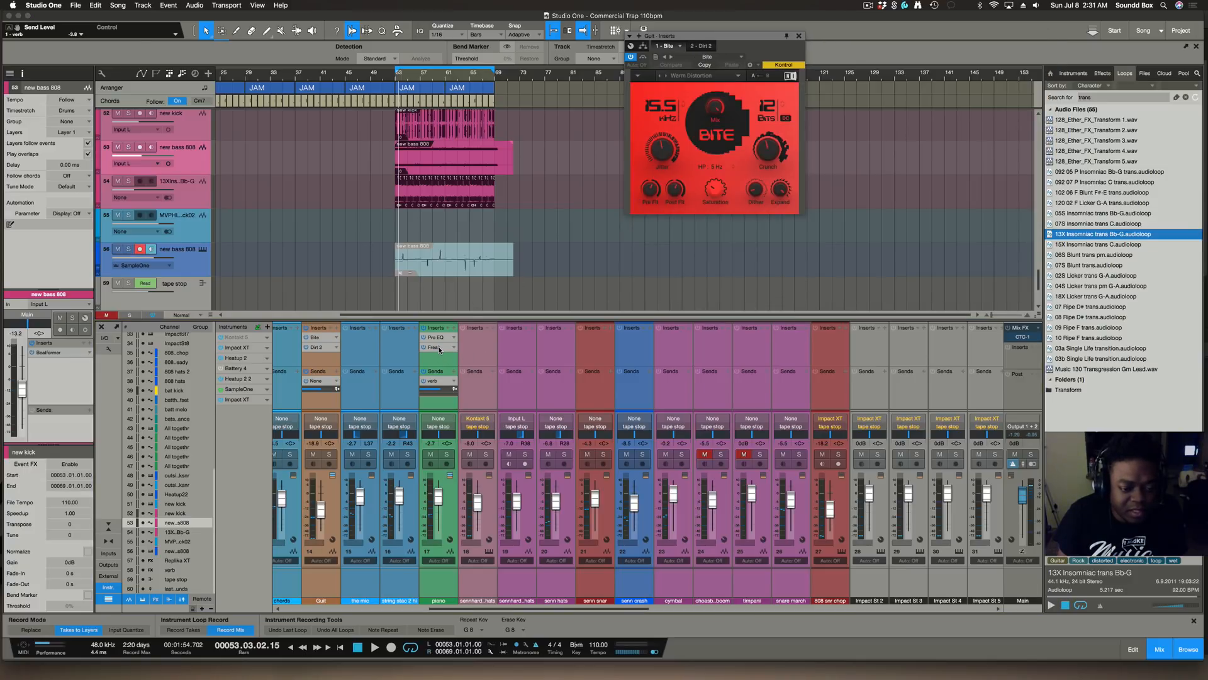
left_click(434, 348)
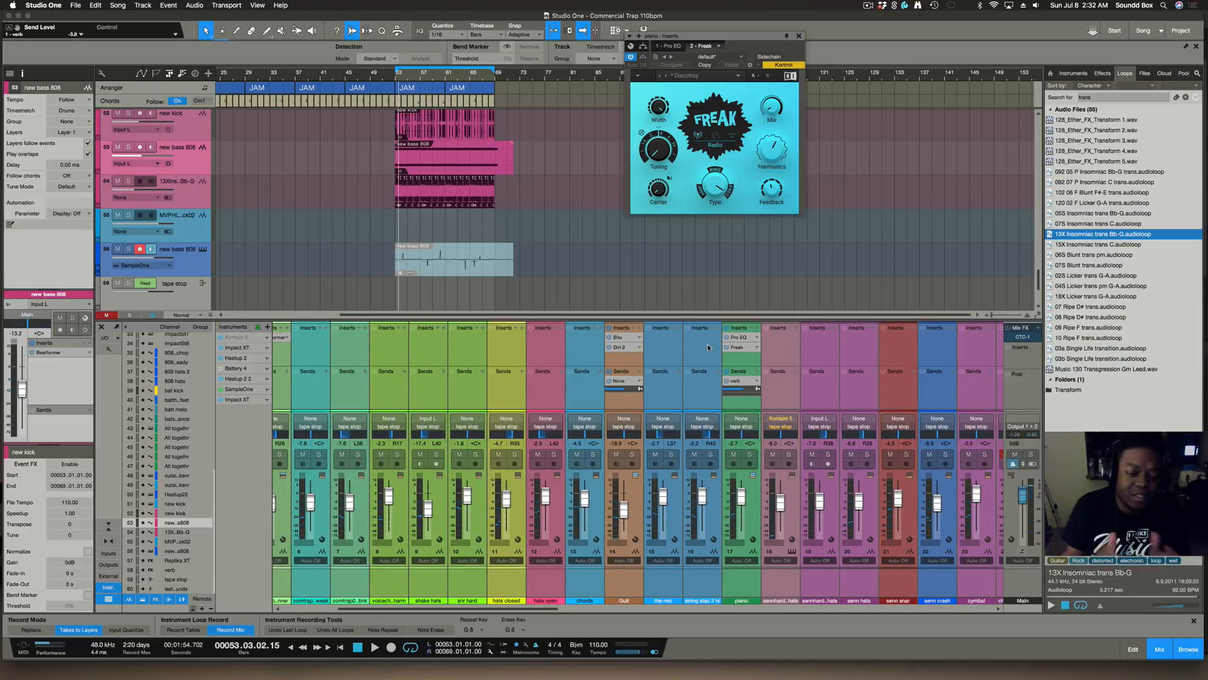
mouse_move(569, 207)
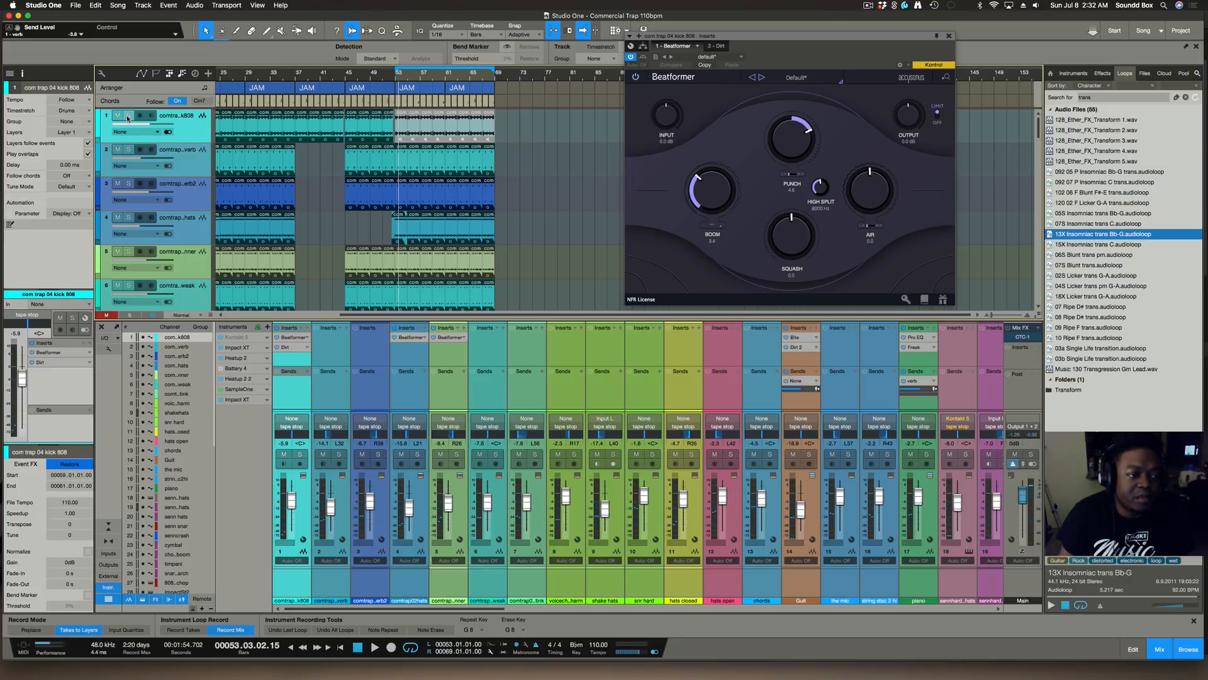
- Solo the com trap 04 kick 808 track to hear the kick on its own
left_click(127, 114)
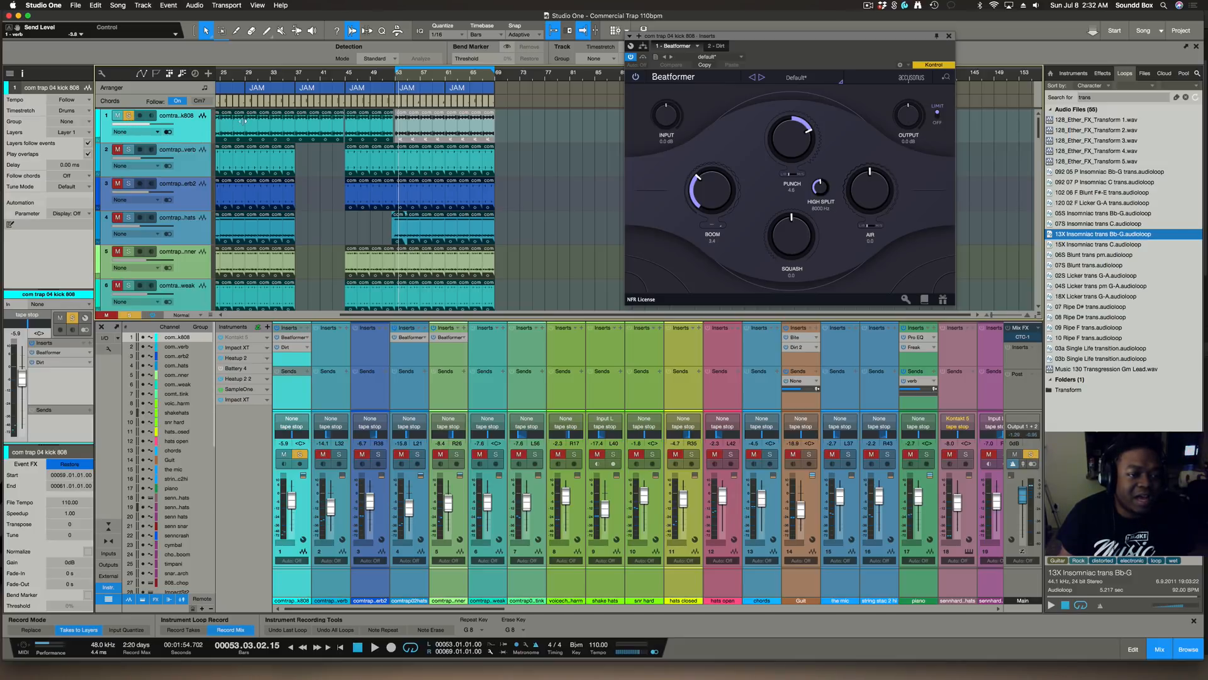
scroll("down", 3)
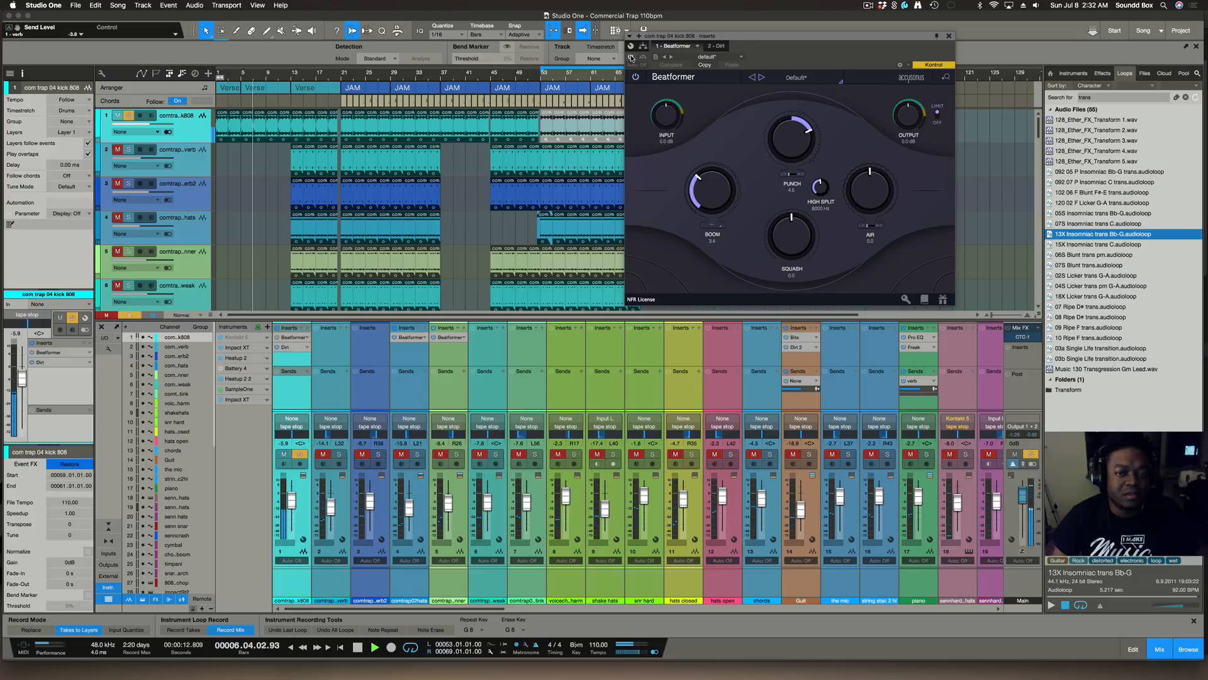
mouse_move(635, 60)
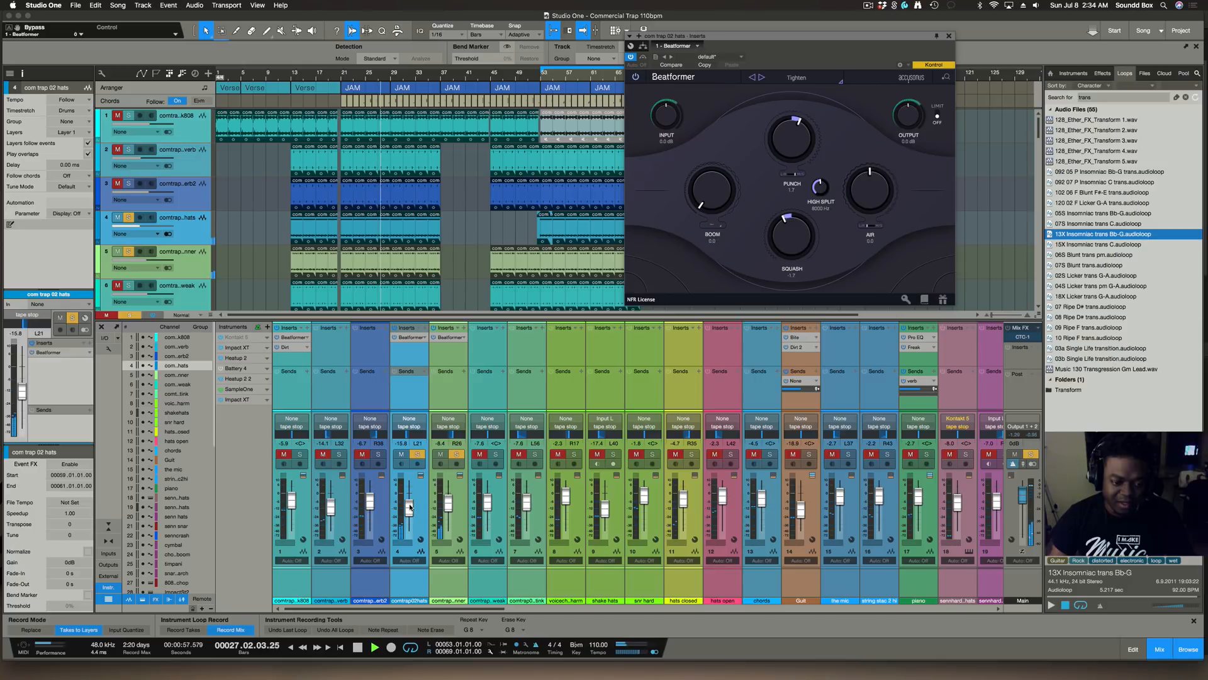
- Trim the com trap 02 hats channel level and check Beatformer's Tighten preset
left_click_drag(407, 507, 408, 495)
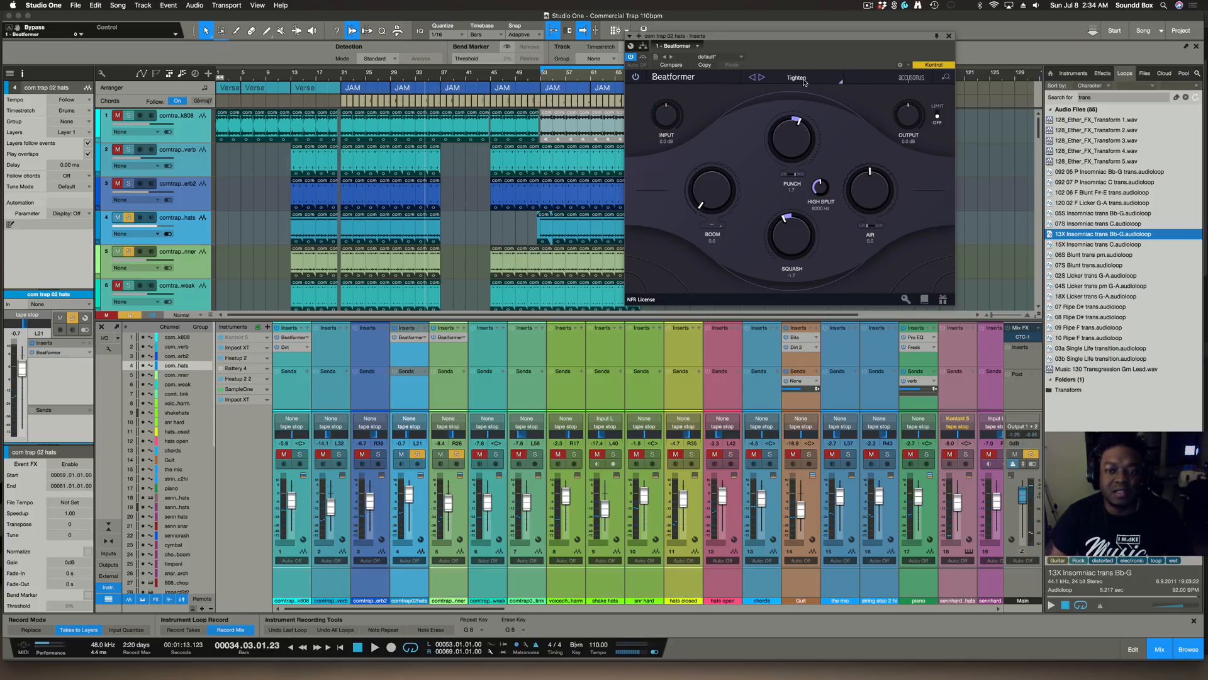
left_click(796, 76)
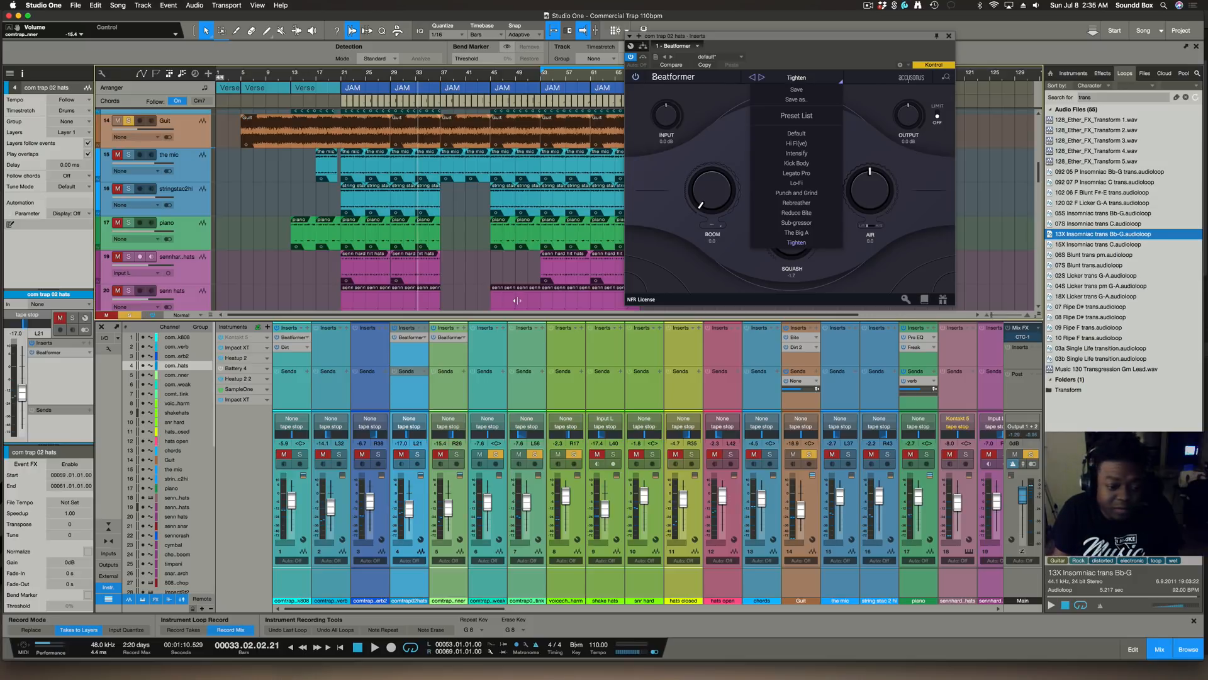
mouse_move(1135, 140)
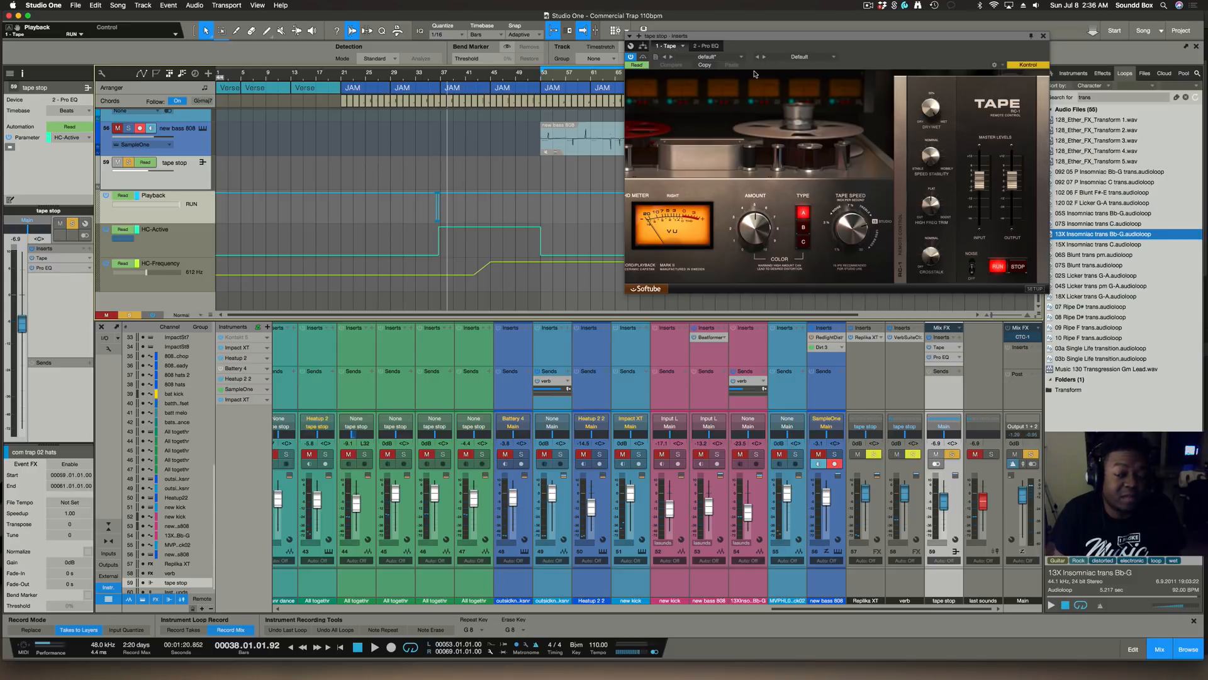
mouse_move(897, 170)
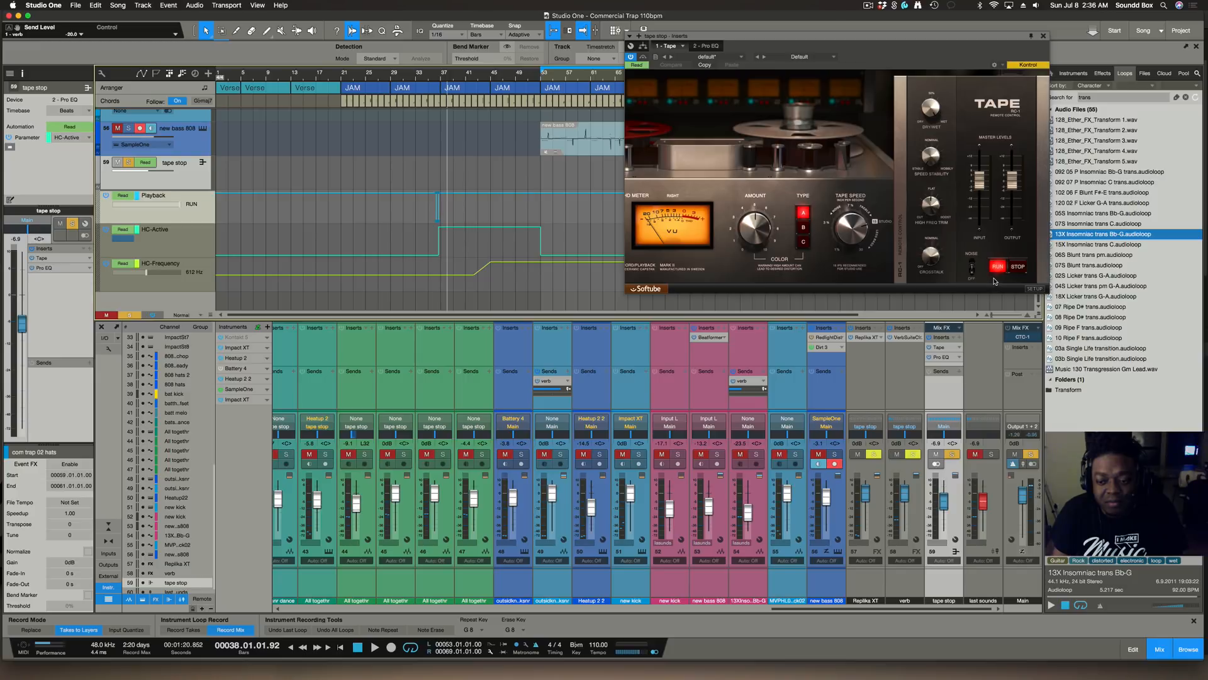
mouse_move(380, 246)
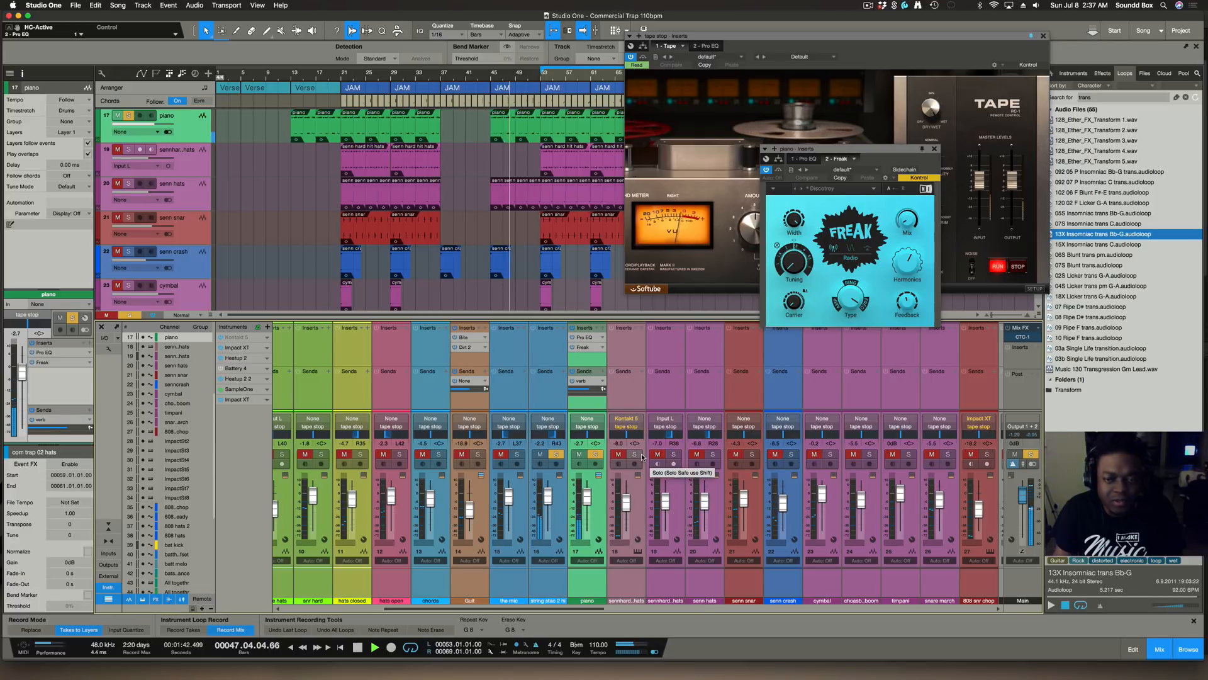
- Adjust a control in the Freak editor on the piano channel
left_click(804, 159)
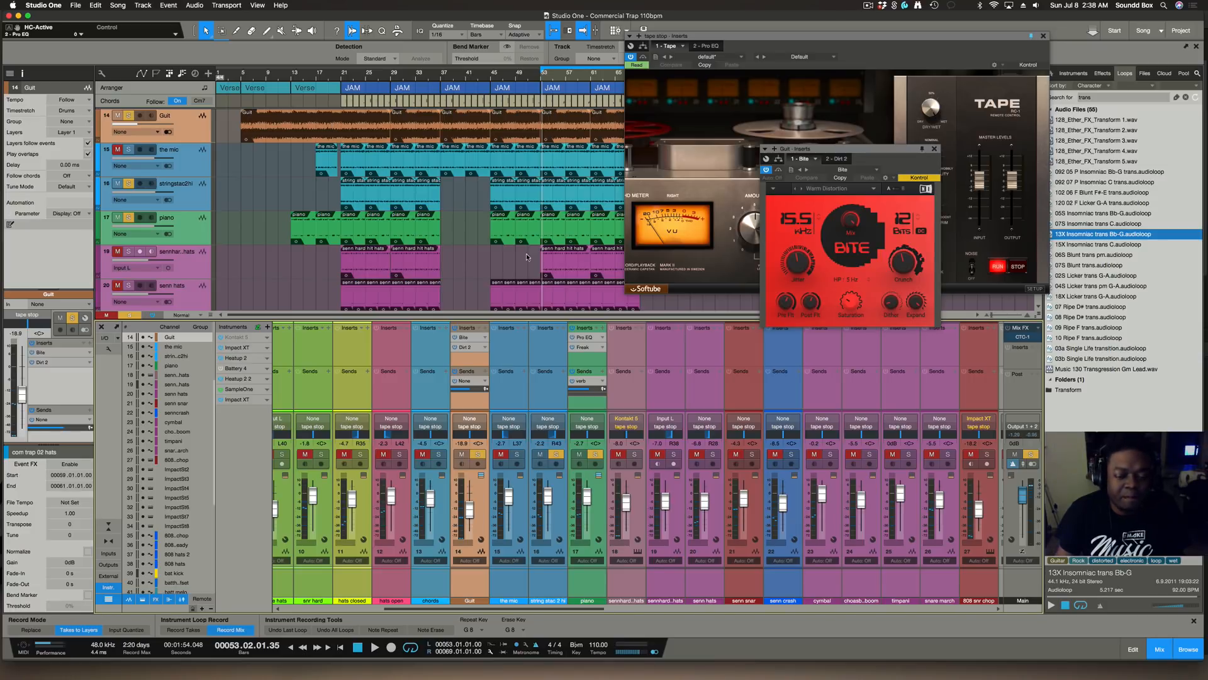
mouse_move(575, 468)
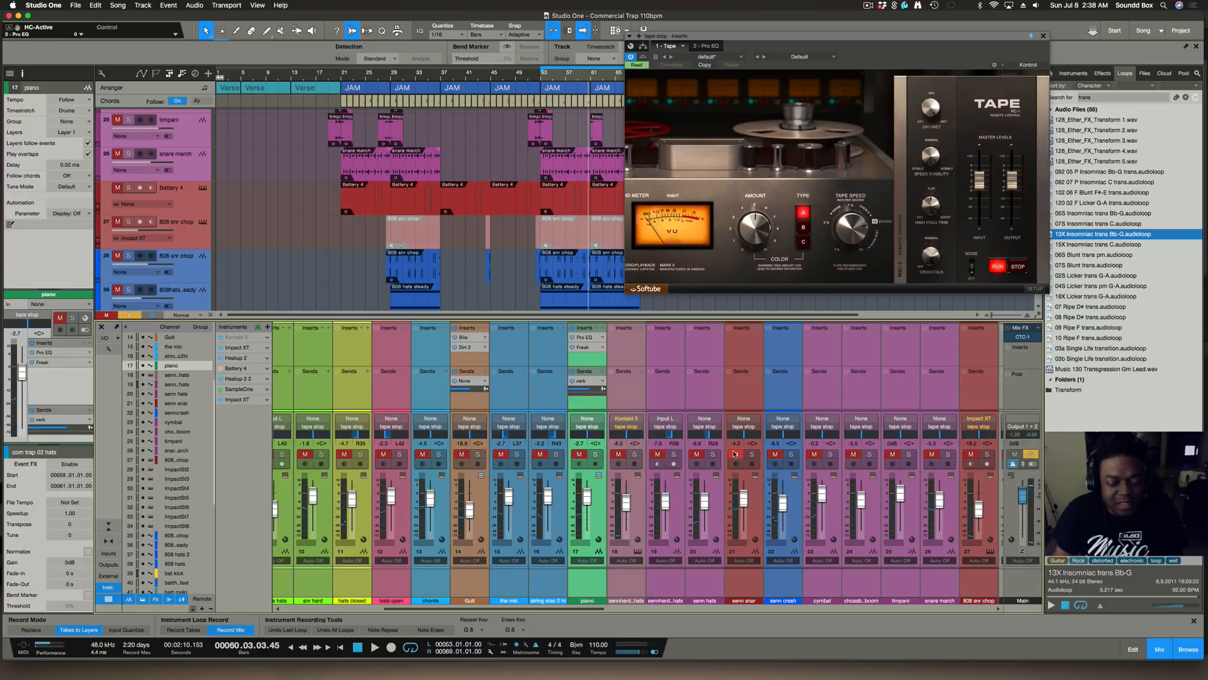
- Scroll the mixer and arrangement to reveal more channels
scroll("right", 3)
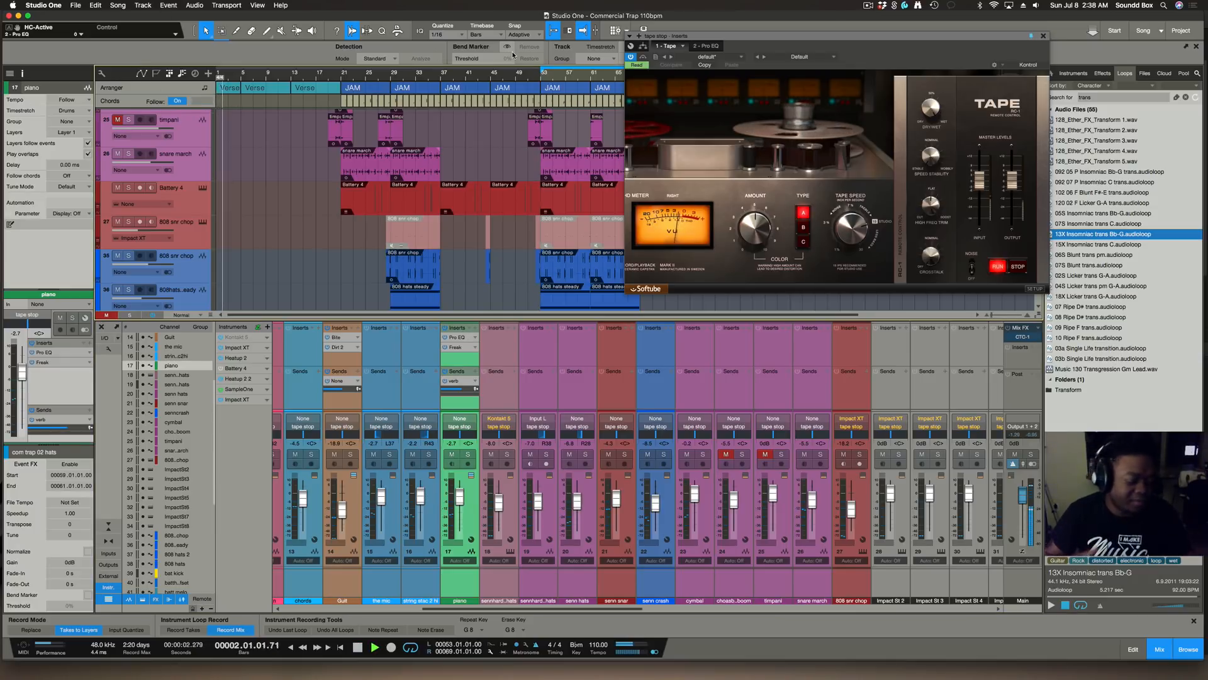
scroll("down", 3)
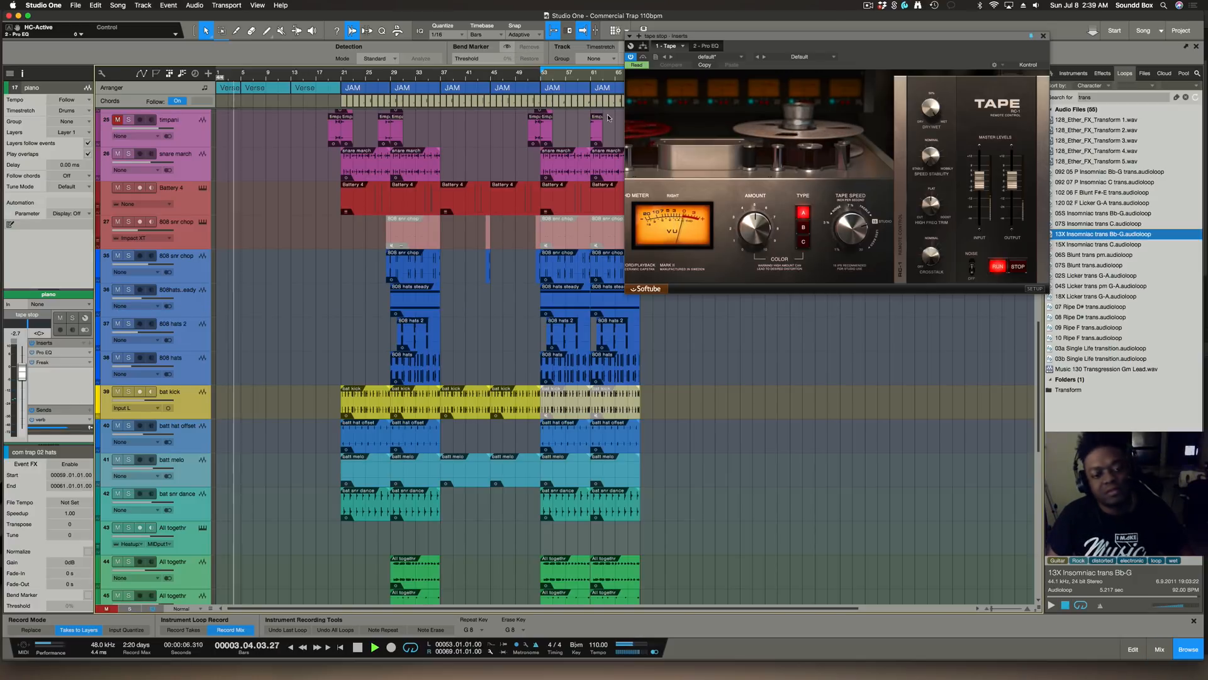
scroll("down", 3)
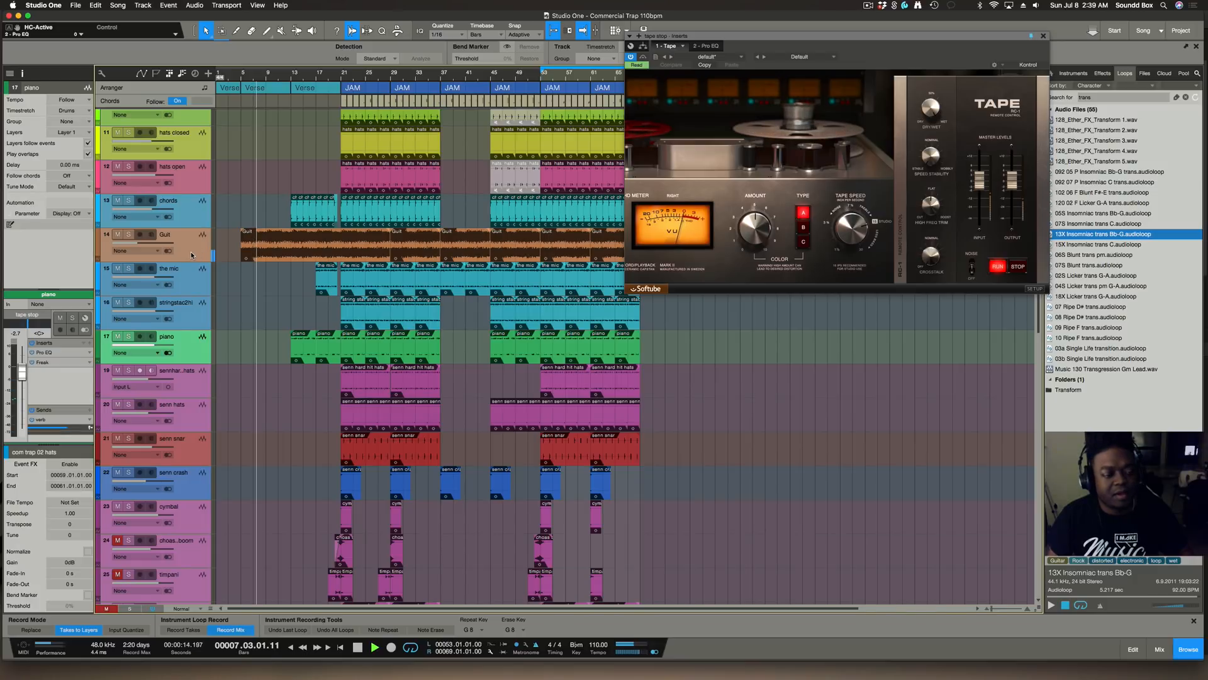
left_click(164, 234)
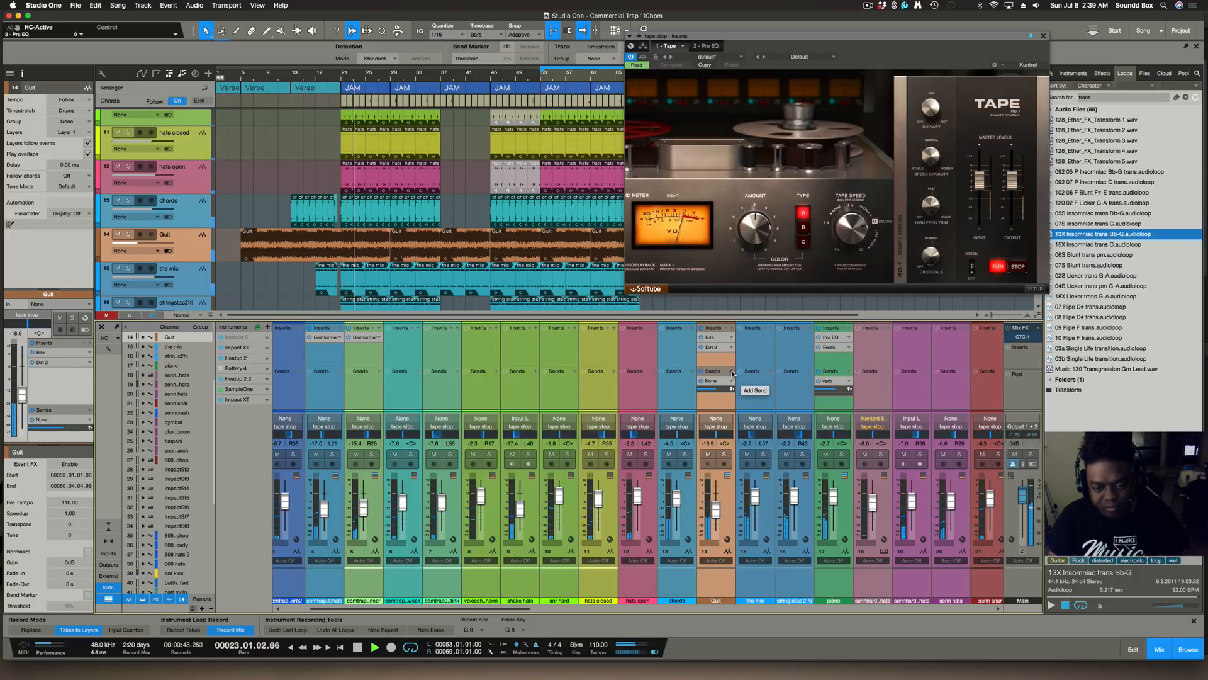
- Route the Guit channel's send to the verb bus, then scroll across the mixer
left_click(754, 390)
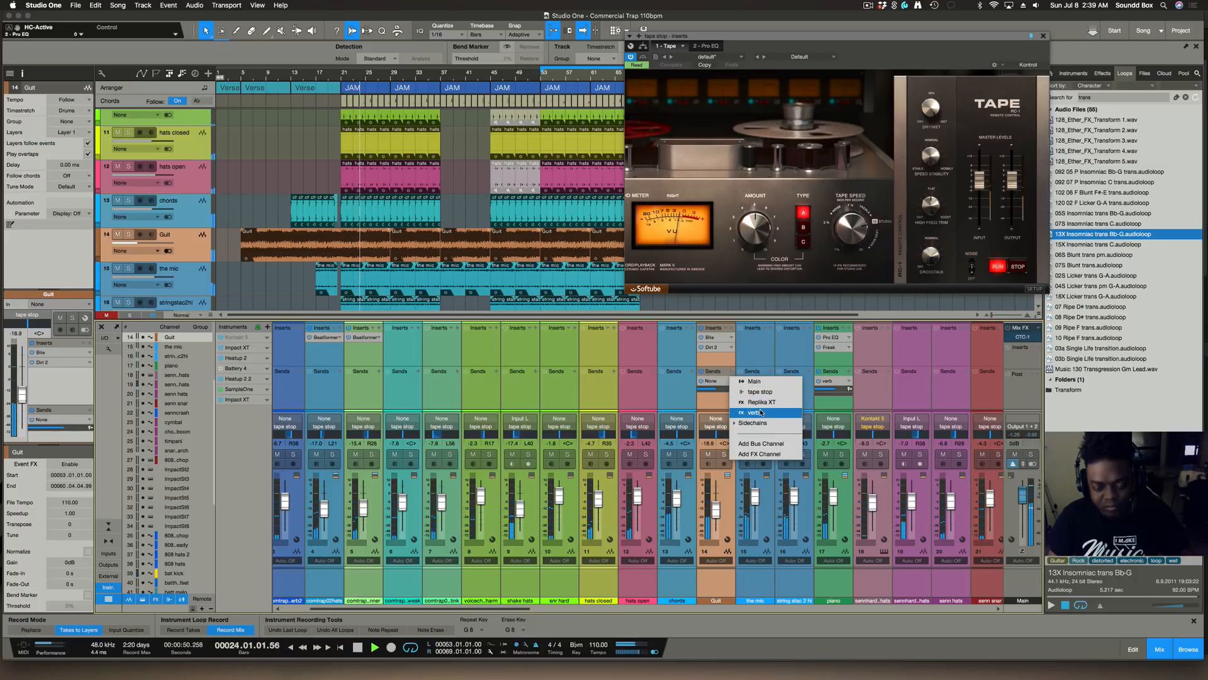
left_click(752, 413)
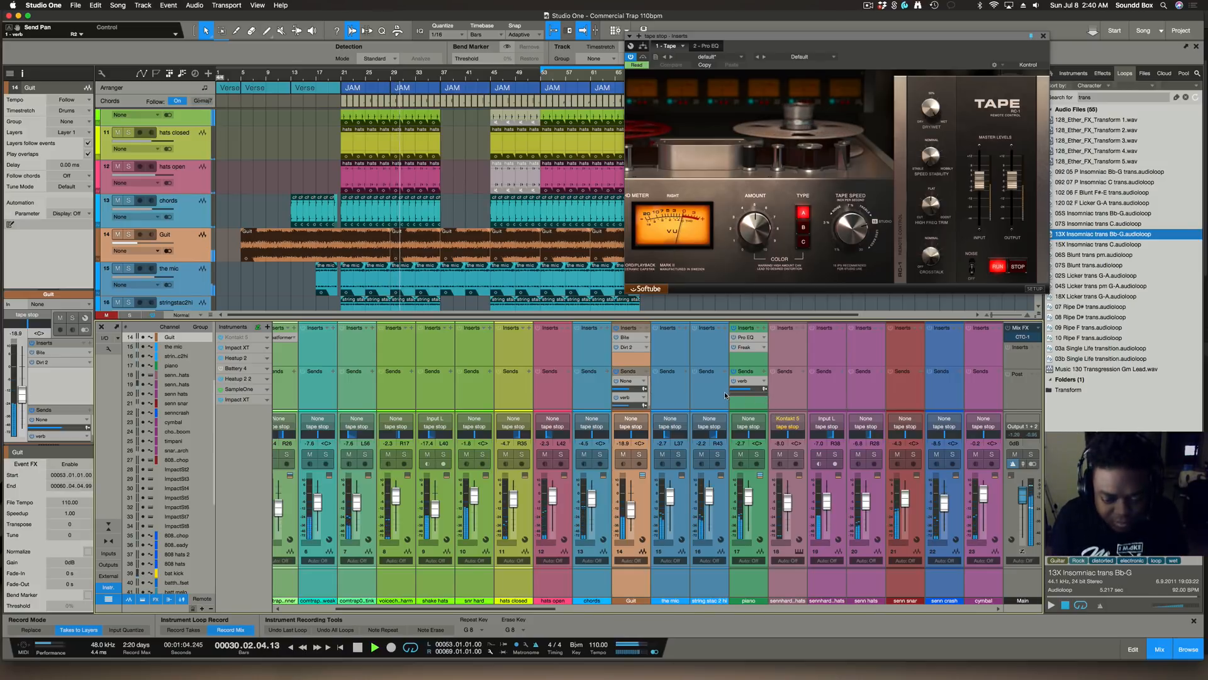
scroll("down", 3)
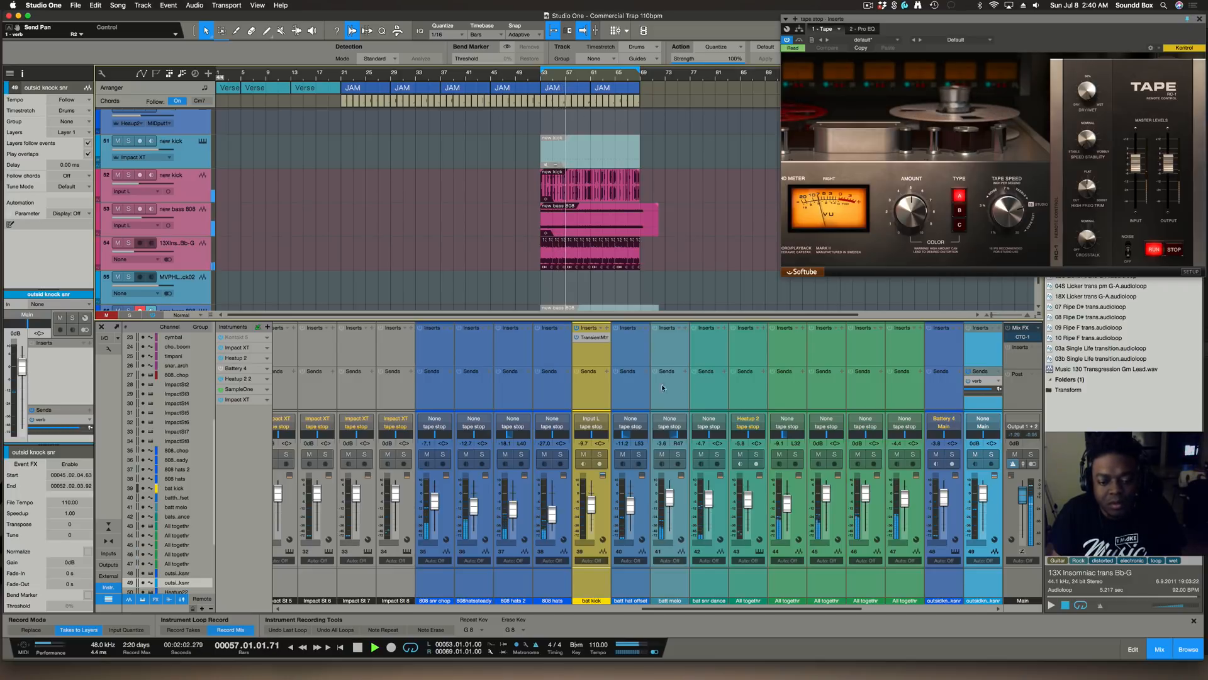
scroll("right", 3)
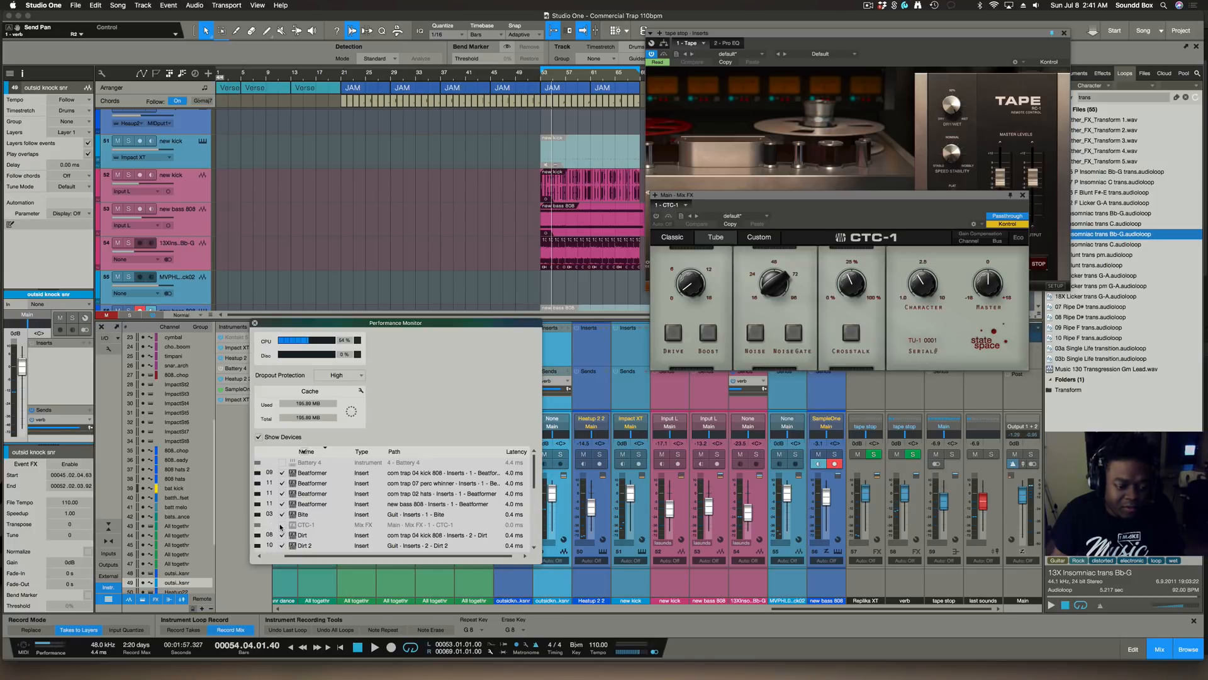
- Switch CTC-1 on the main mix to Tube mode and move its window aside
left_click(714, 237)
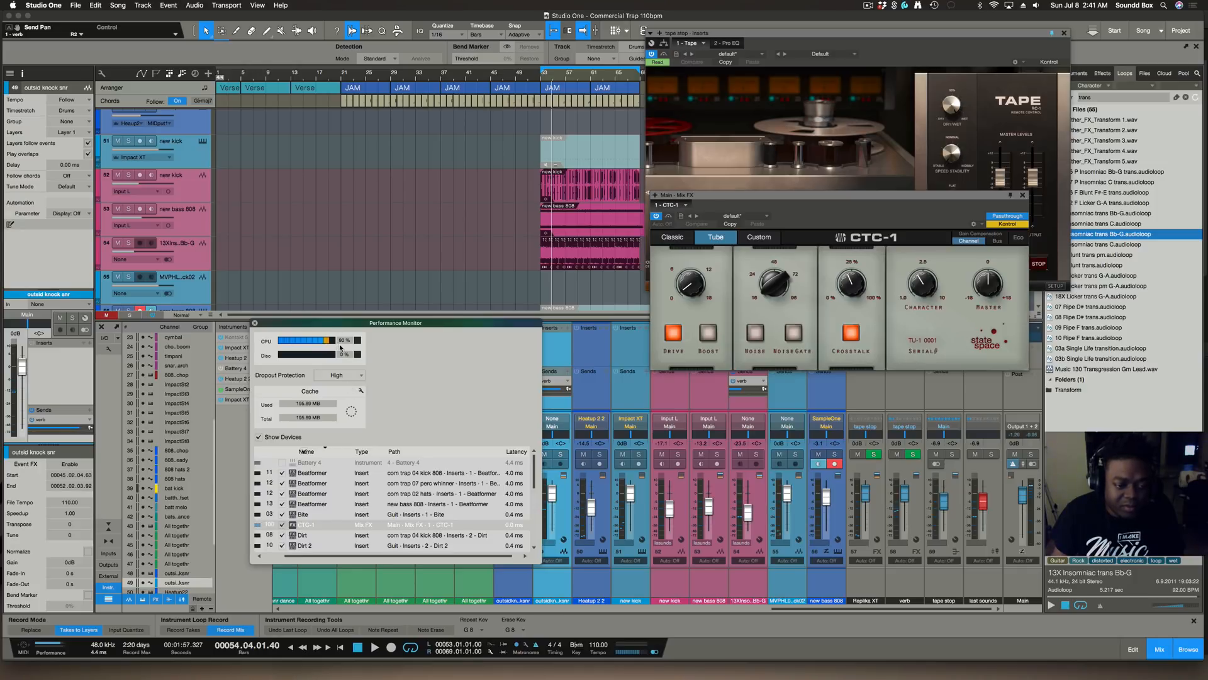
mouse_move(733, 299)
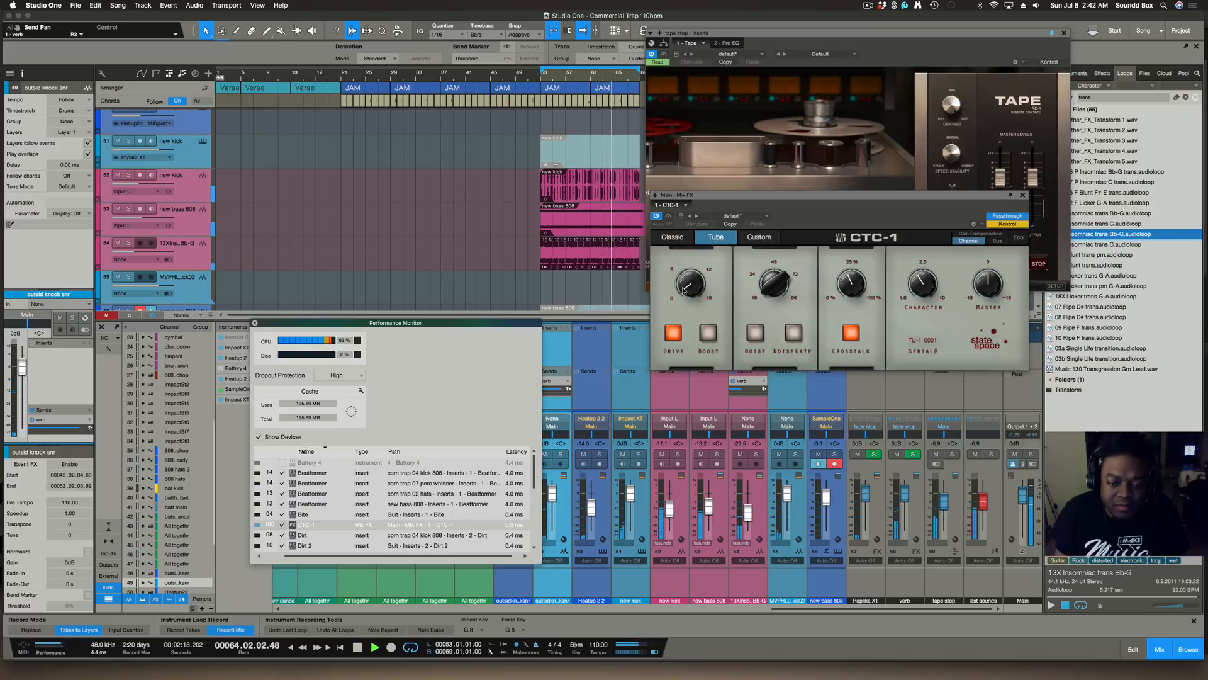
left_click_drag(687, 284, 678, 277)
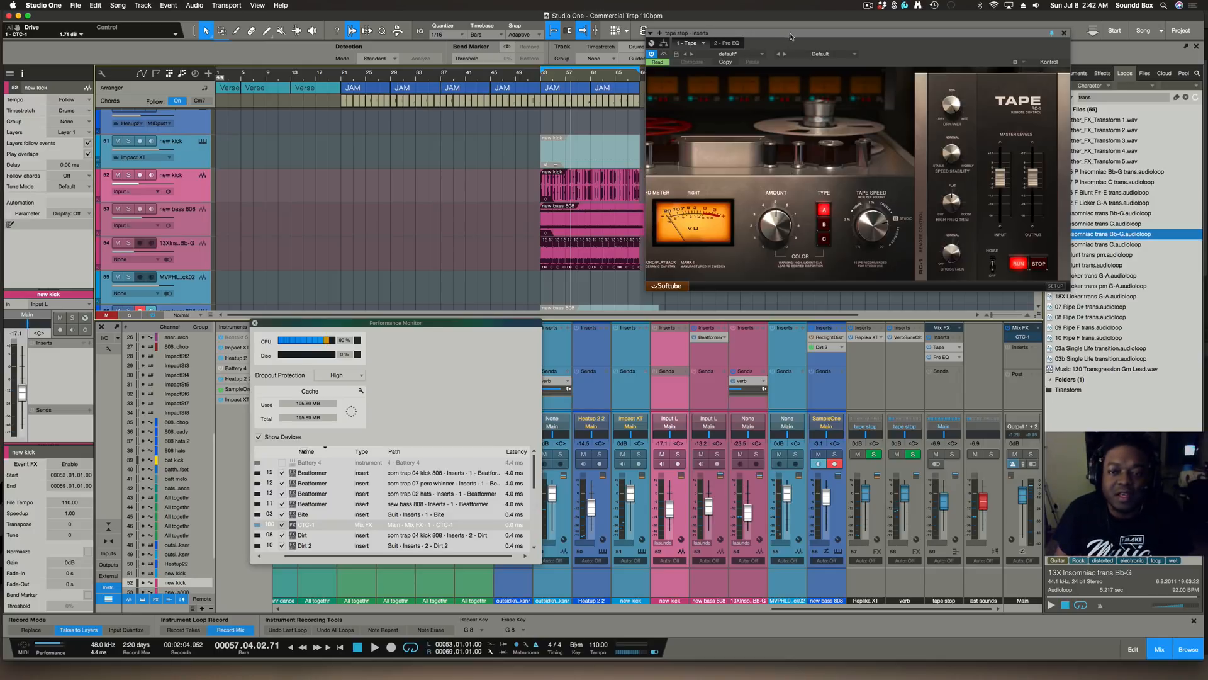
left_click_drag(791, 33, 624, 121)
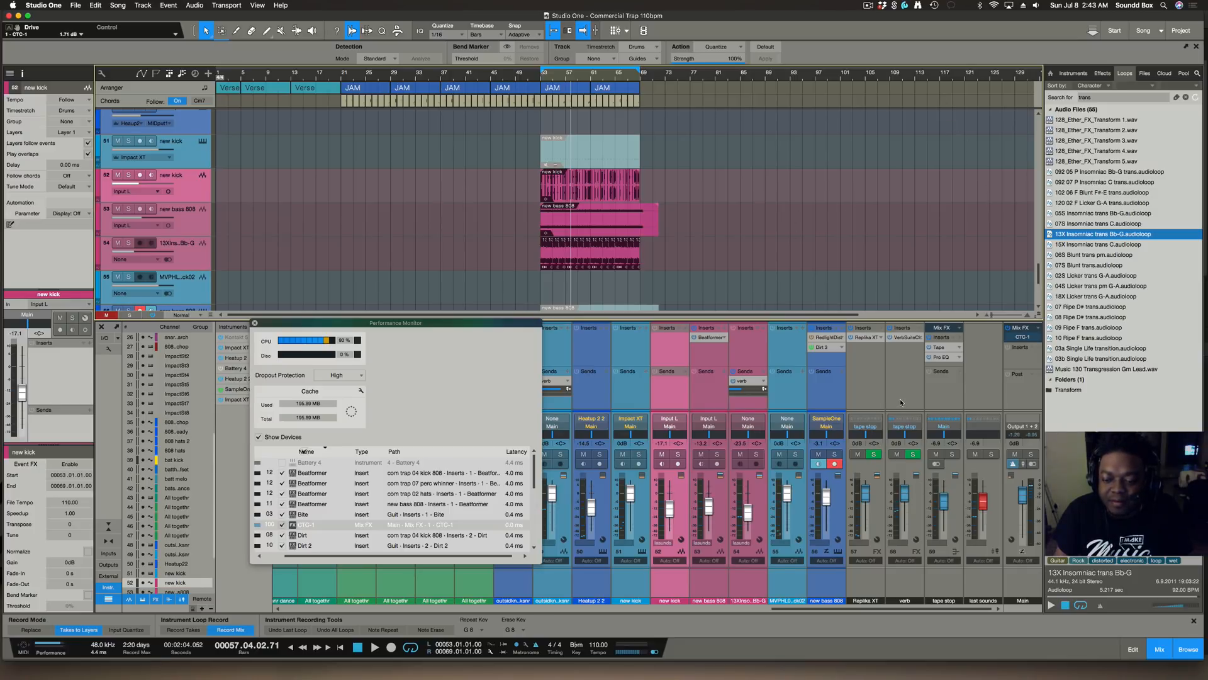
mouse_move(721, 533)
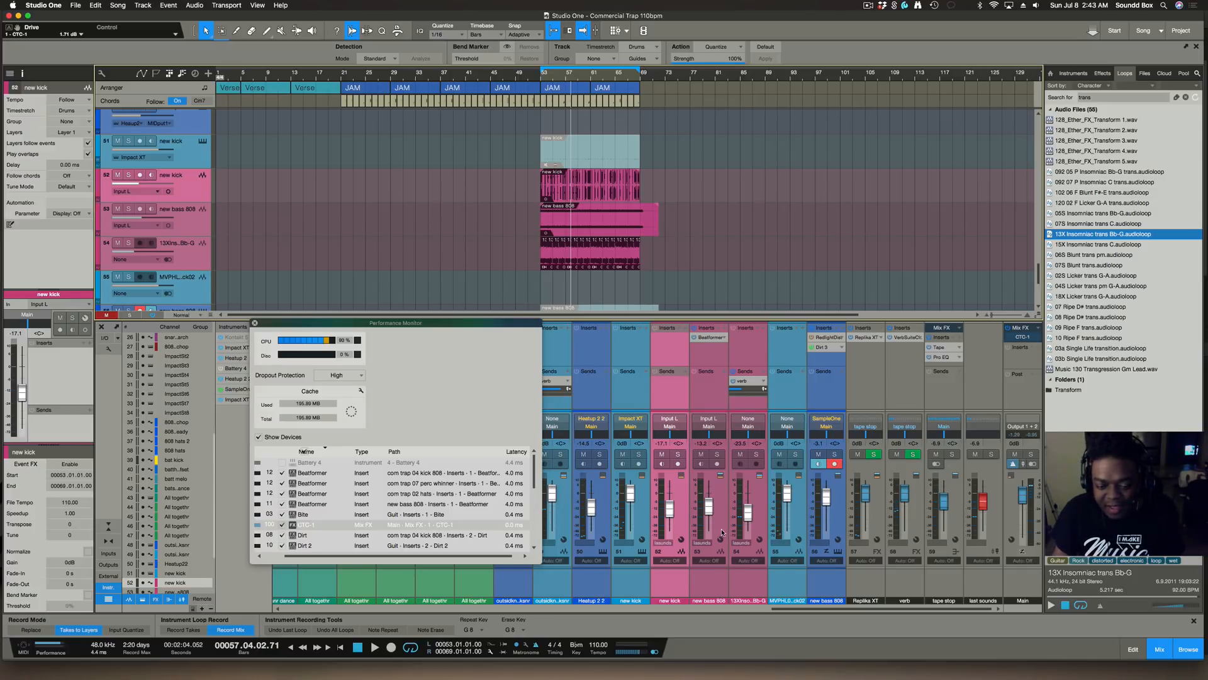
mouse_move(696, 517)
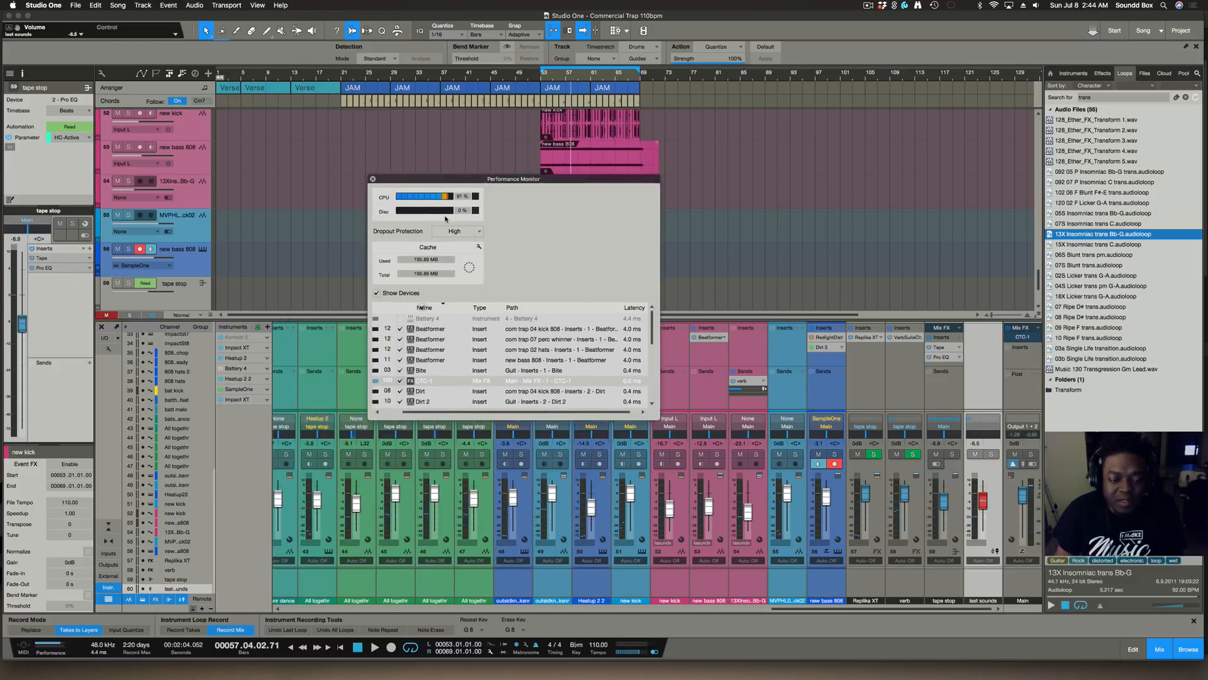
- Drag the performance monitor to the upper right, uncovering the tape stop channels
left_click_drag(513, 178, 537, 228)
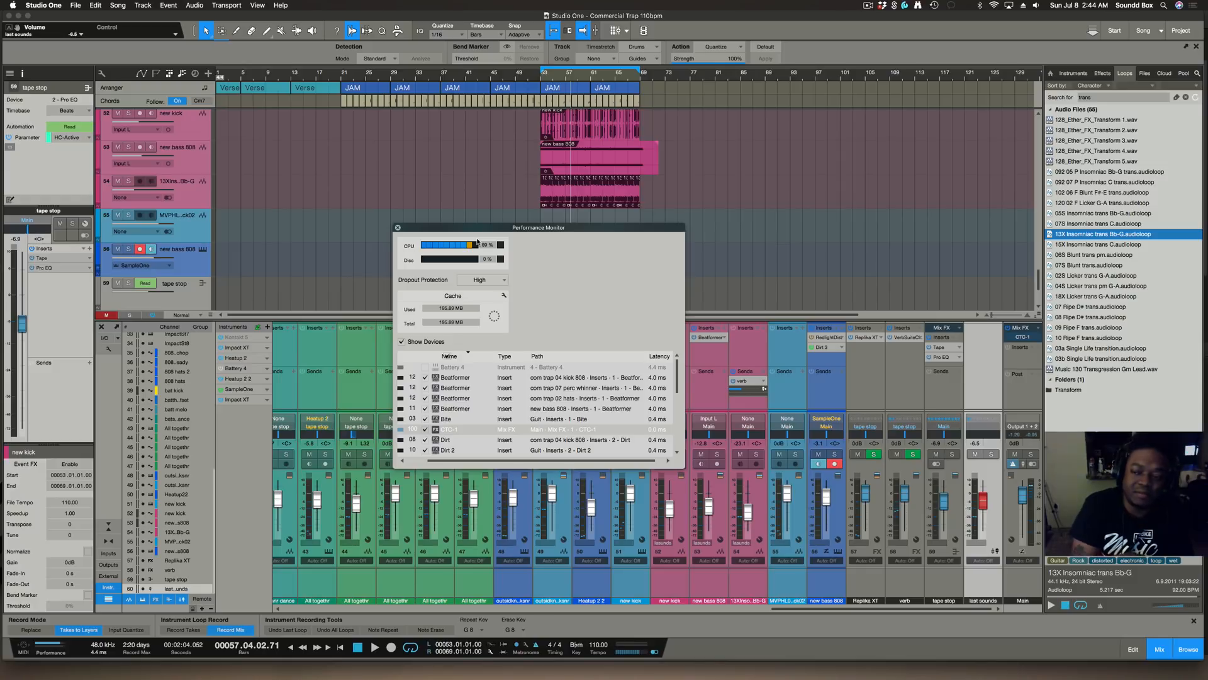
mouse_move(540, 245)
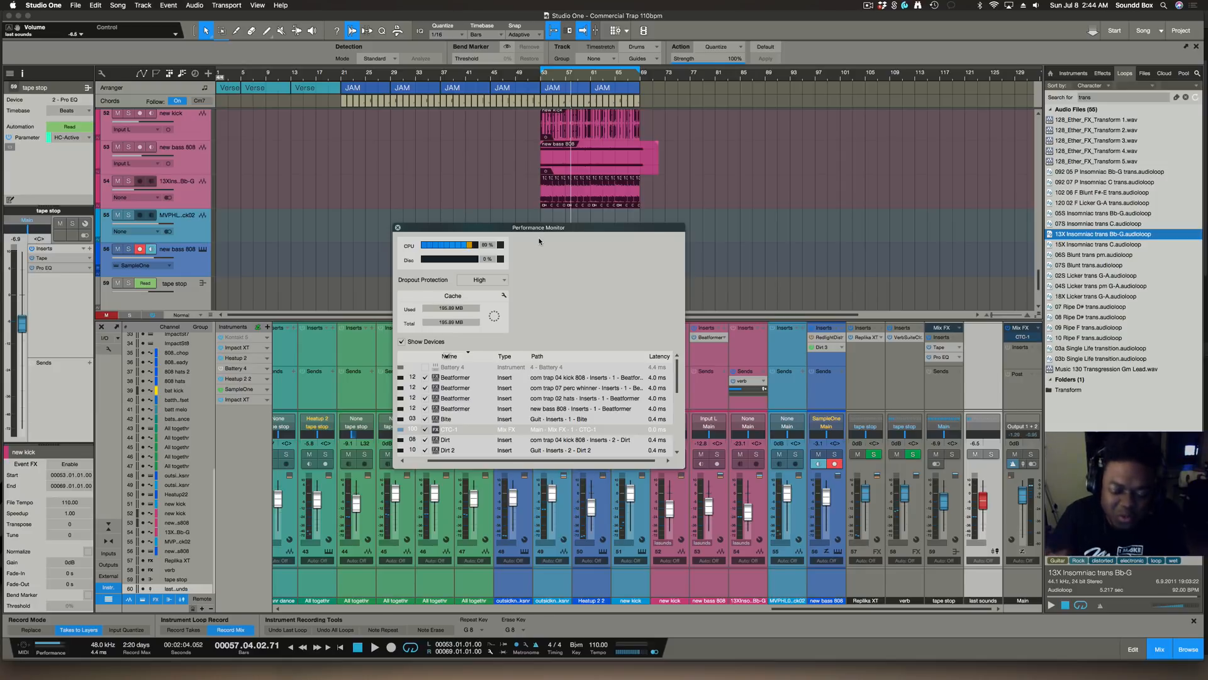
mouse_move(626, 308)
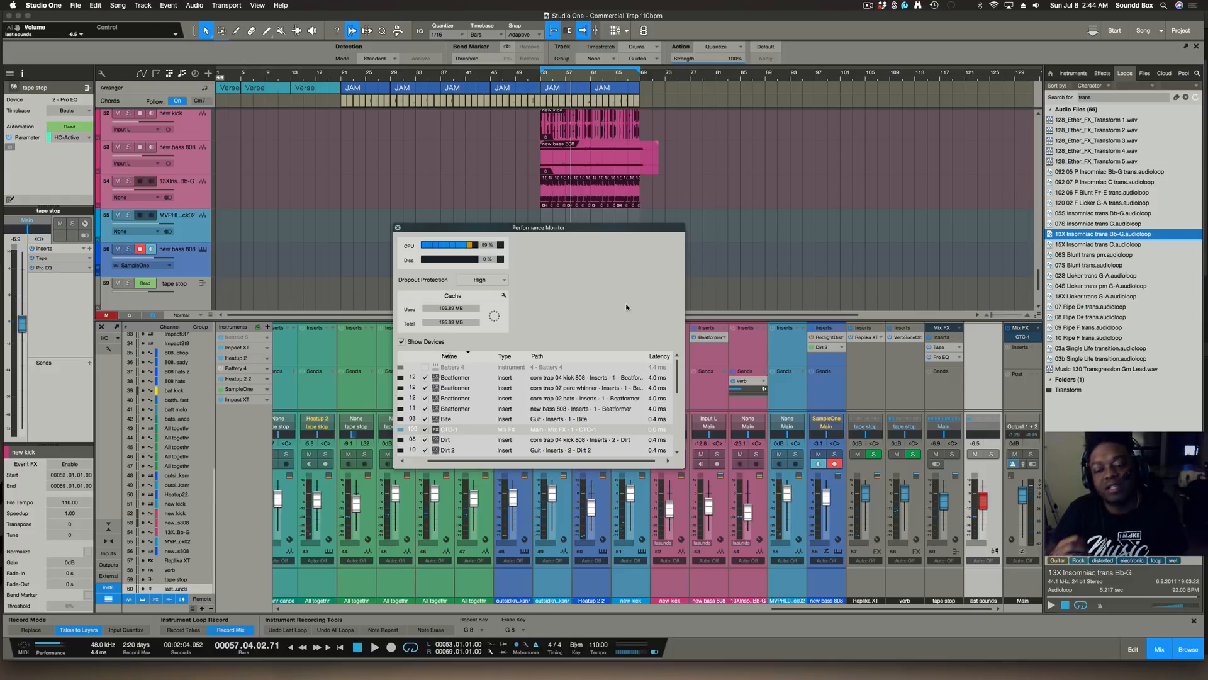
mouse_move(468, 236)
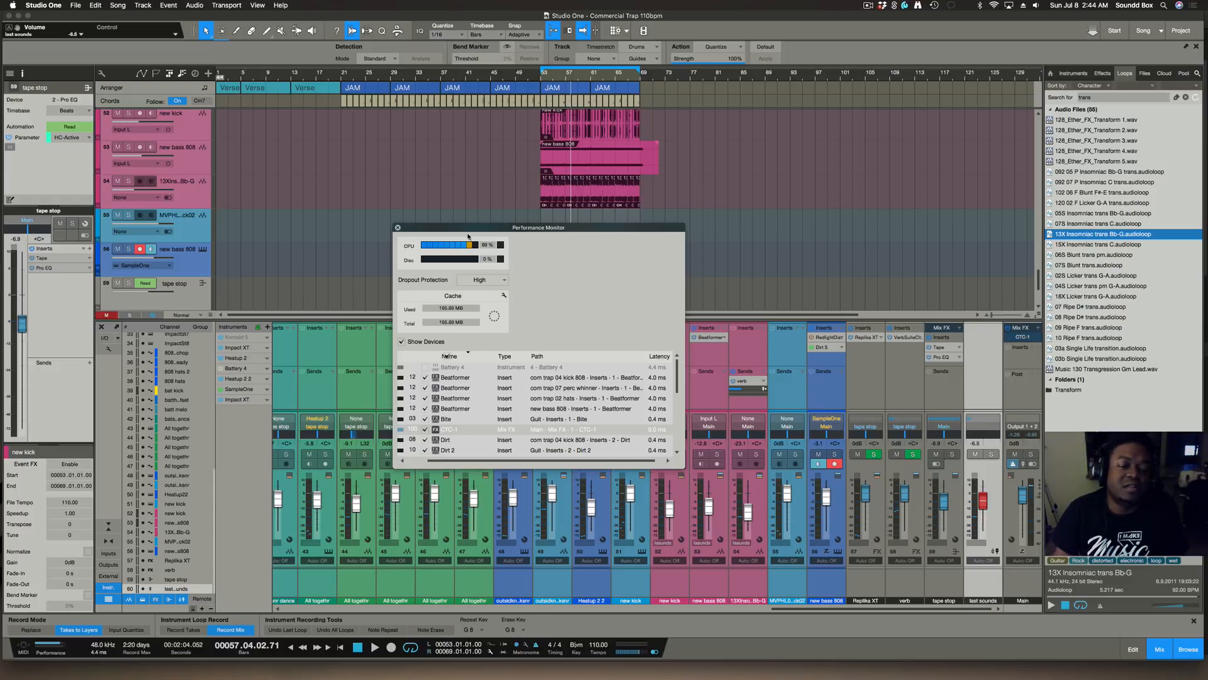
left_click_drag(538, 227, 802, 83)
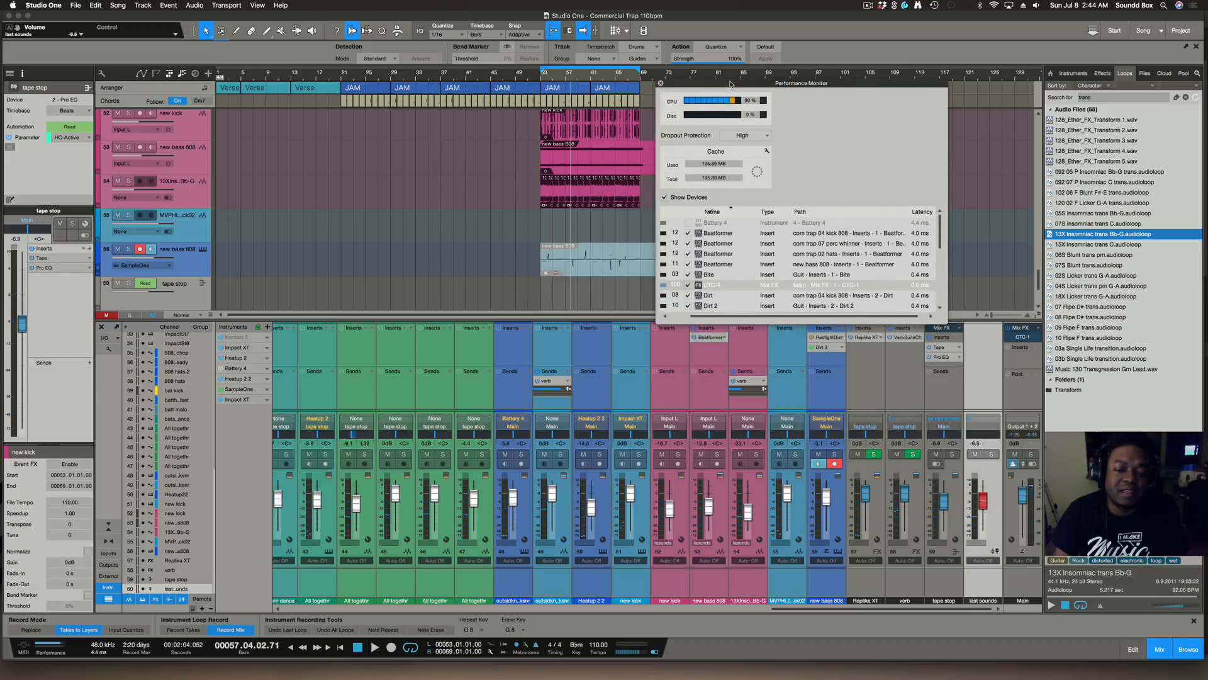
mouse_move(661, 83)
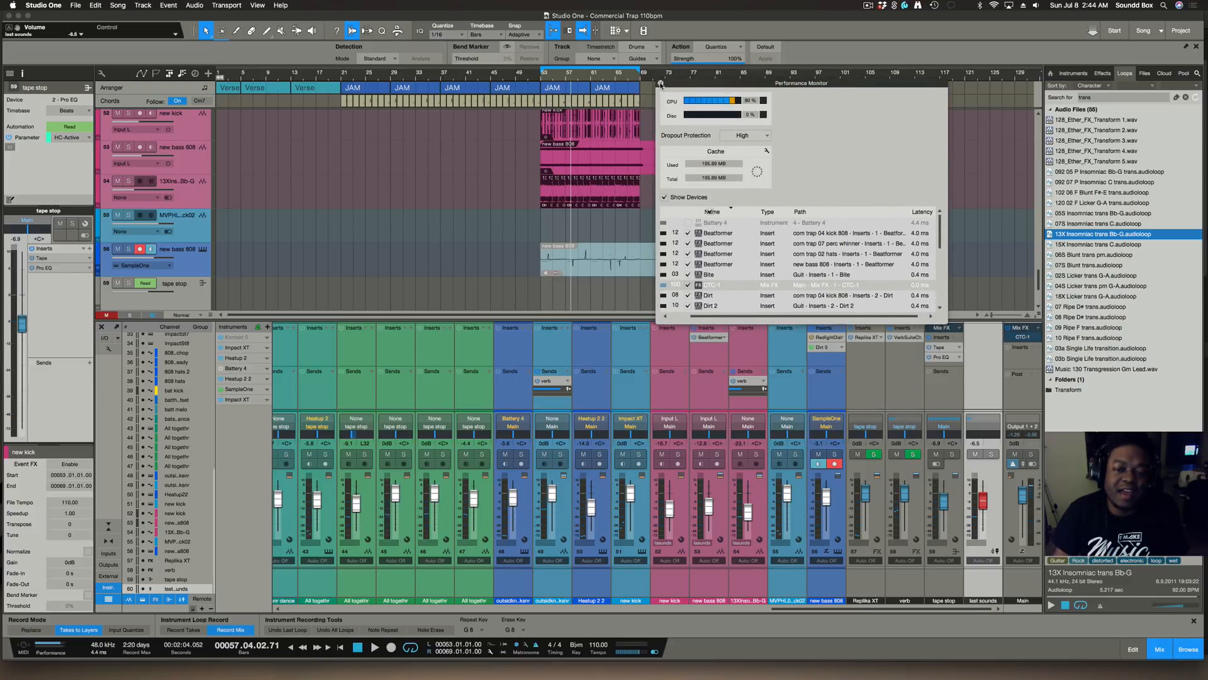
- Close the Performance Monitor window to clear the arrangement and mixer view
left_click(661, 84)
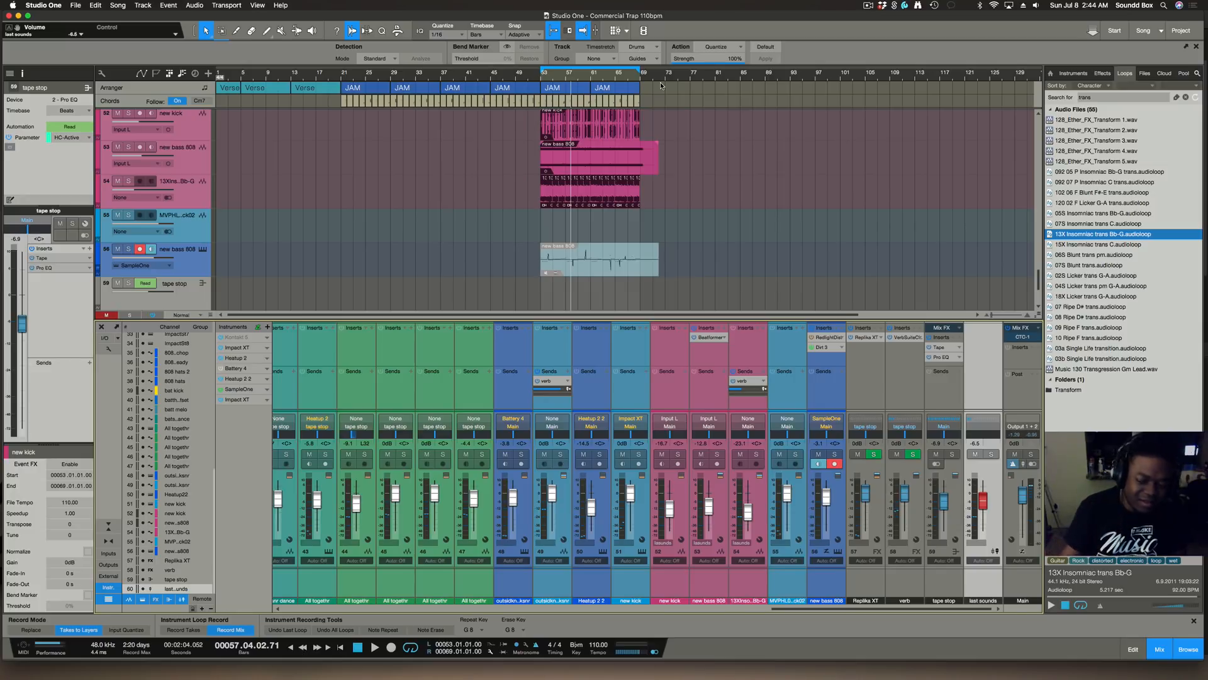
mouse_move(642, 111)
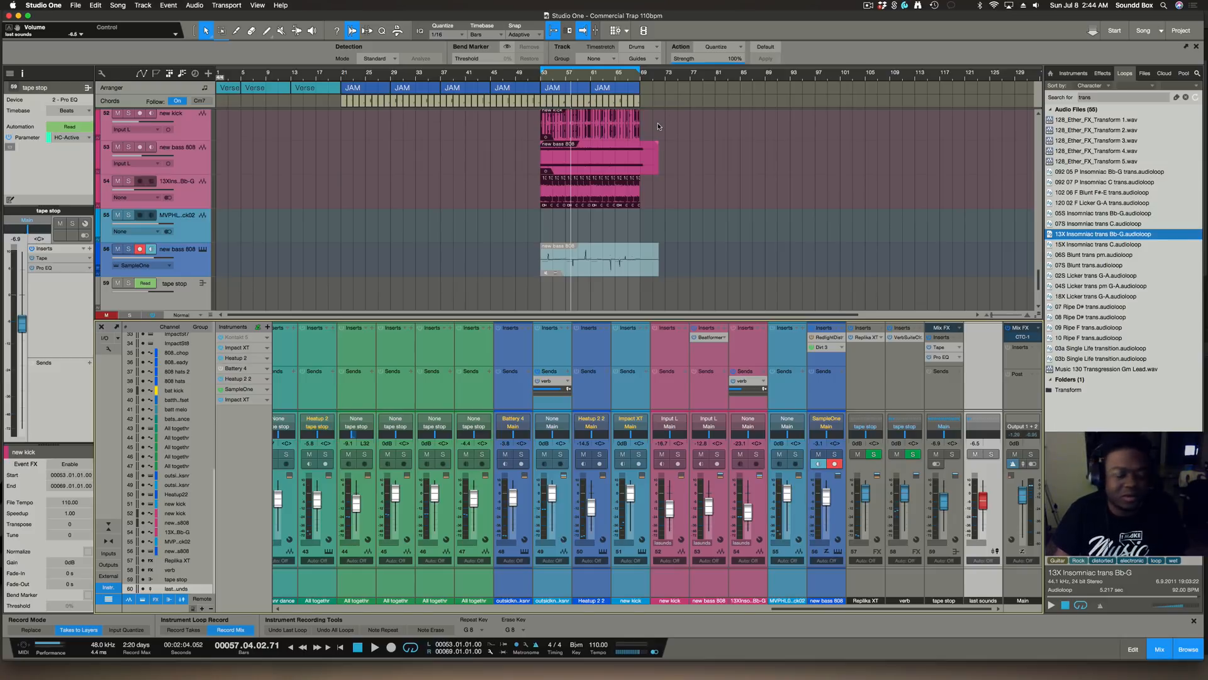
mouse_move(623, 238)
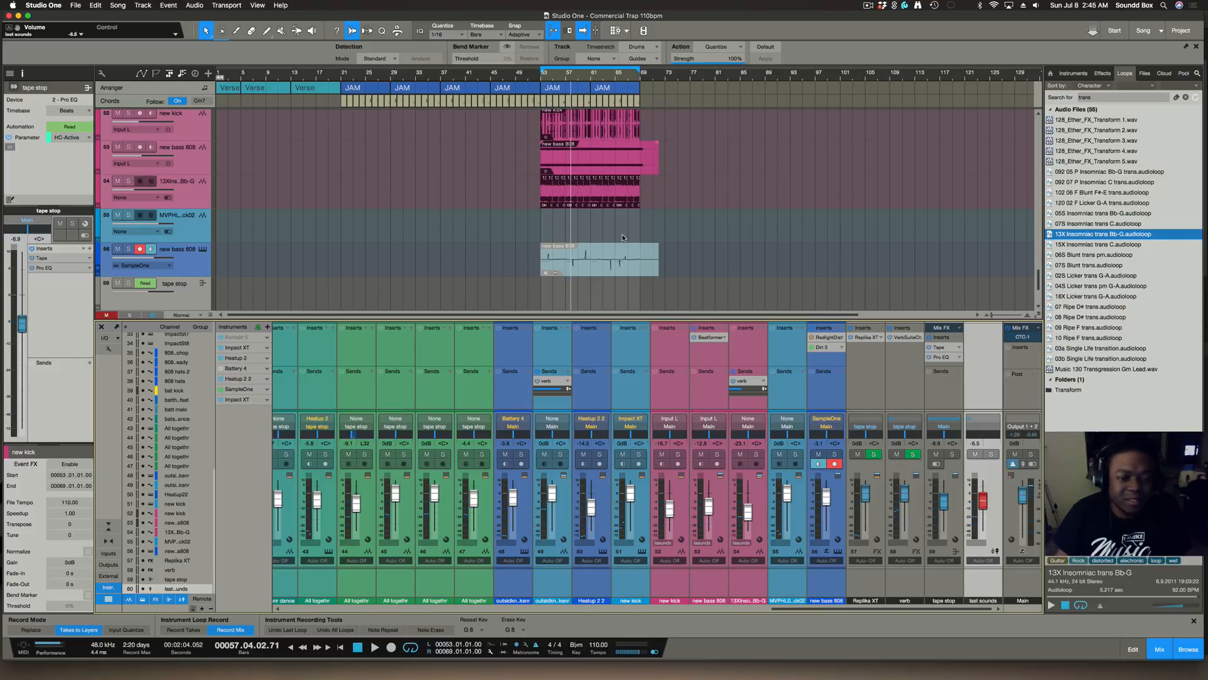
mouse_move(747, 243)
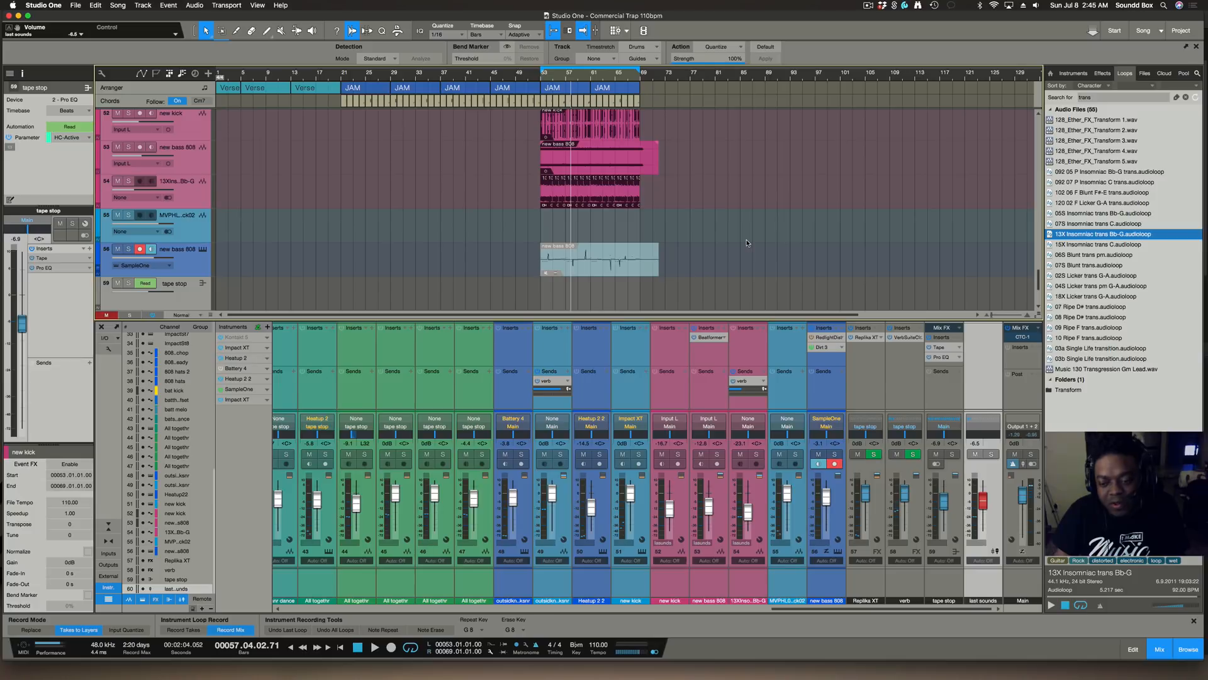